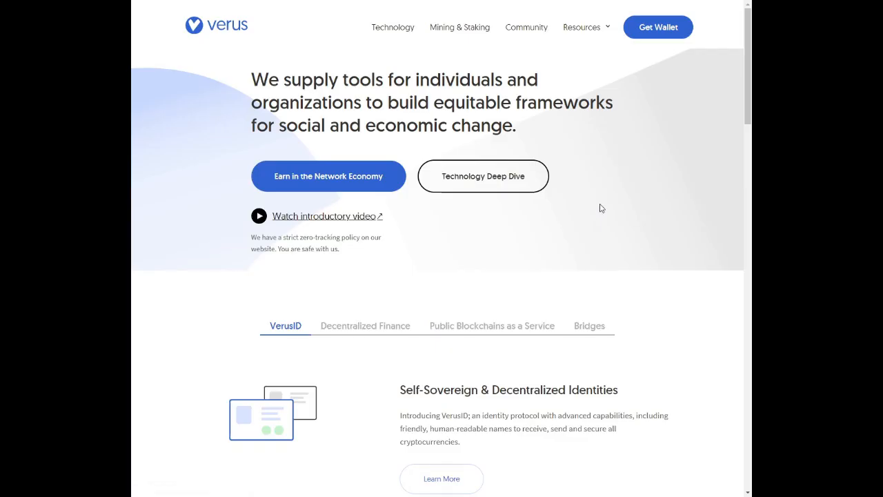
{"action": "mouse_move", "coordinate": [629, 268]}
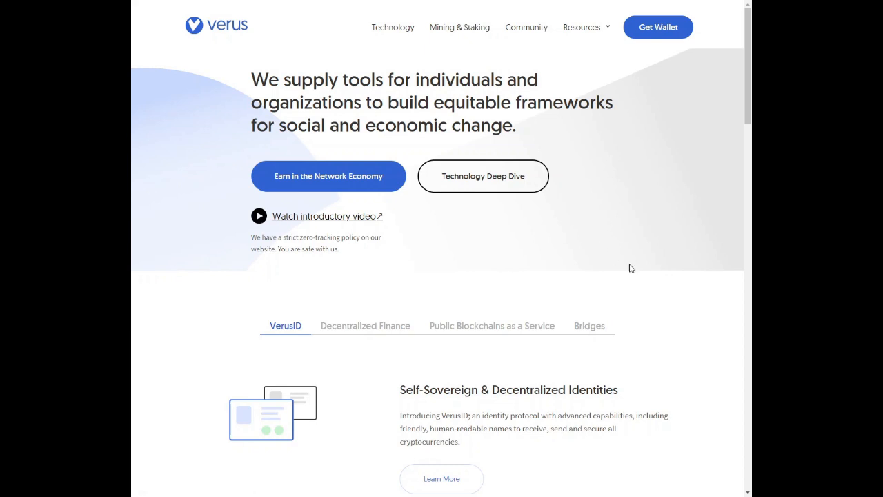
{"action": "mouse_move", "coordinate": [635, 245]}
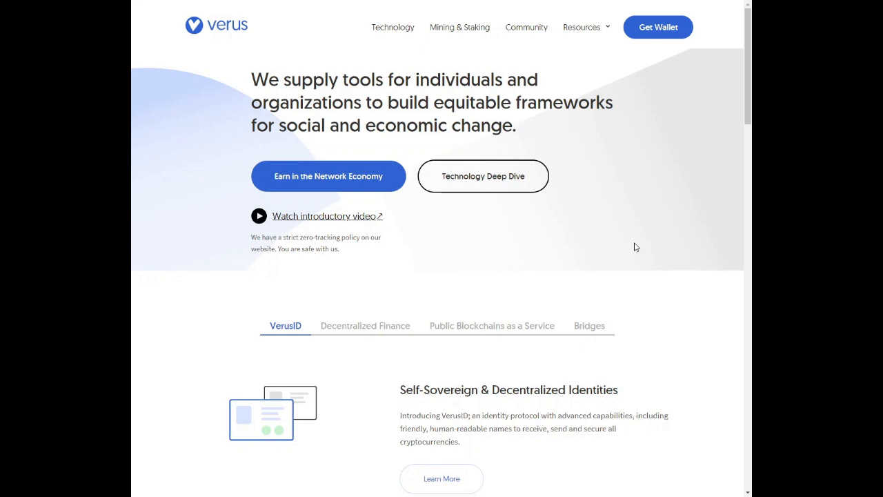
Step: Go to the Verus Wallets overview from the Get Wallet link in the top navigation
{"action": "left_click", "coordinate": [657, 28]}
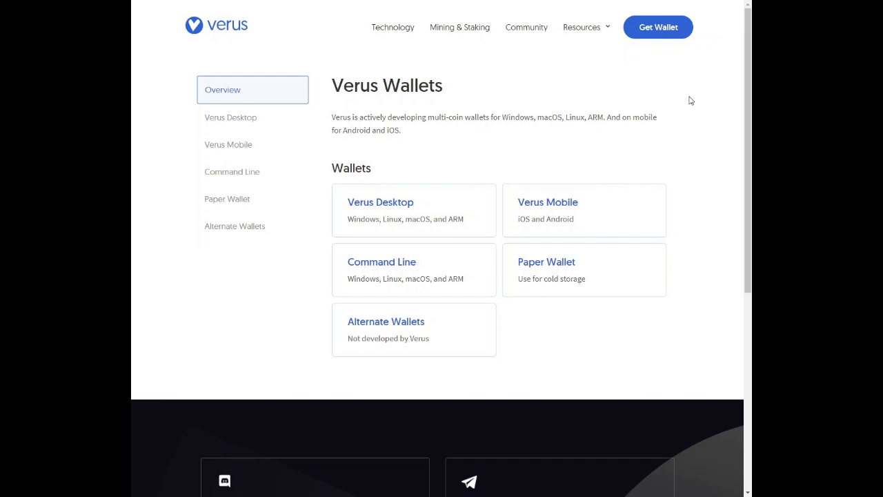
{"action": "mouse_move", "coordinate": [384, 122]}
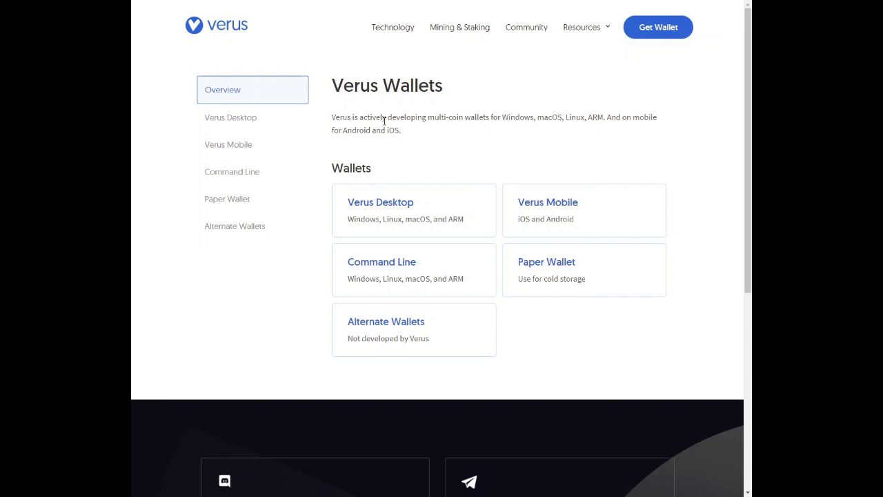
{"action": "mouse_move", "coordinate": [585, 222]}
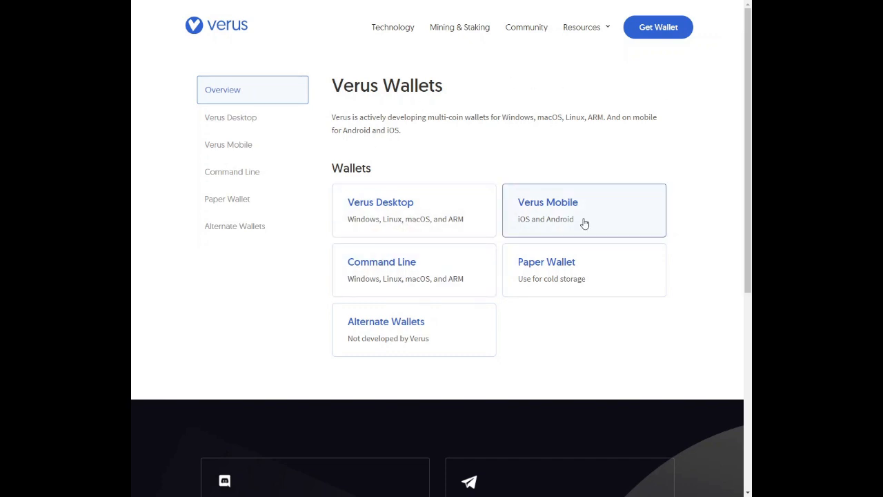
{"action": "mouse_move", "coordinate": [592, 307]}
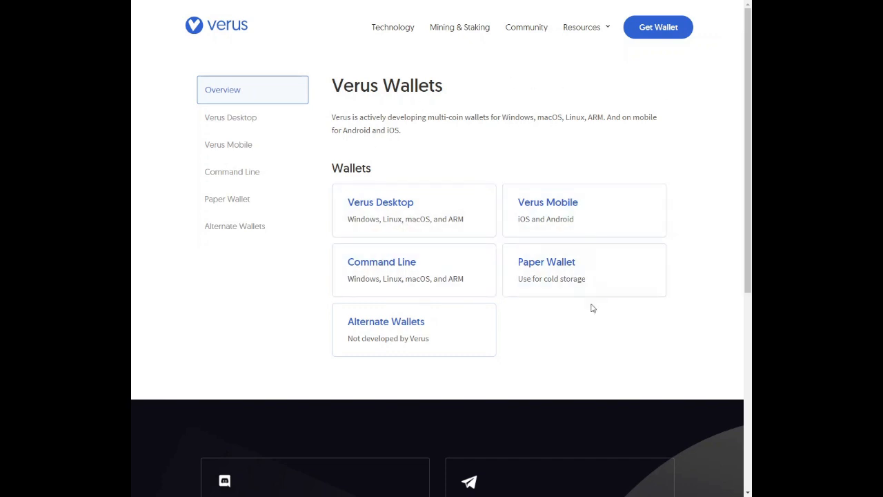
Step: Show the community-built Alternate Wallets: CoinCollect, Vidulum App and Chameleon
{"action": "left_click", "coordinate": [235, 226]}
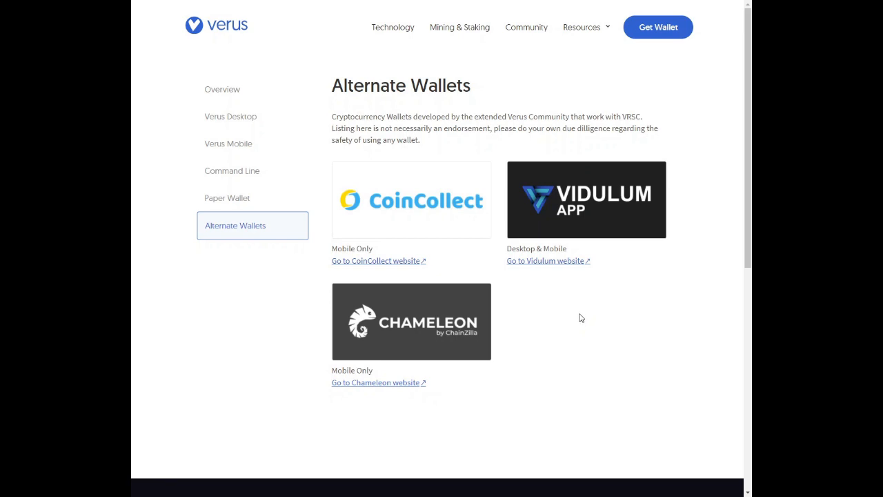
{"action": "mouse_move", "coordinate": [557, 331]}
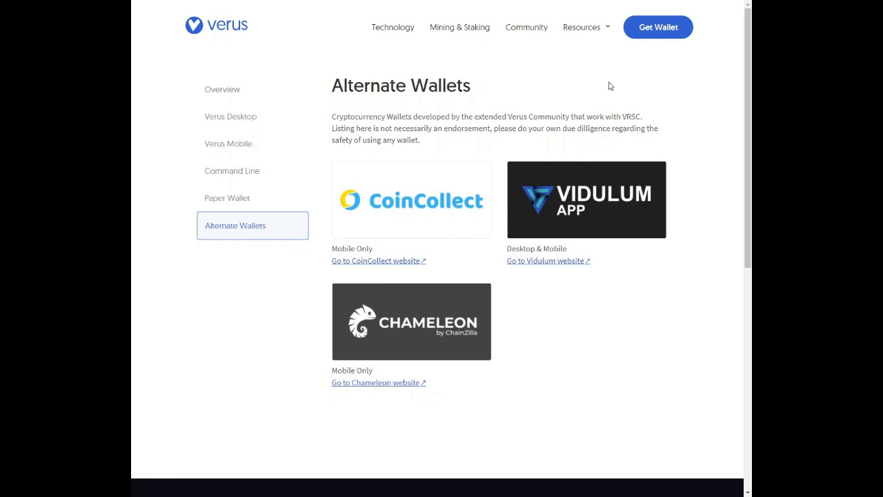
{"action": "mouse_move", "coordinate": [475, 85]}
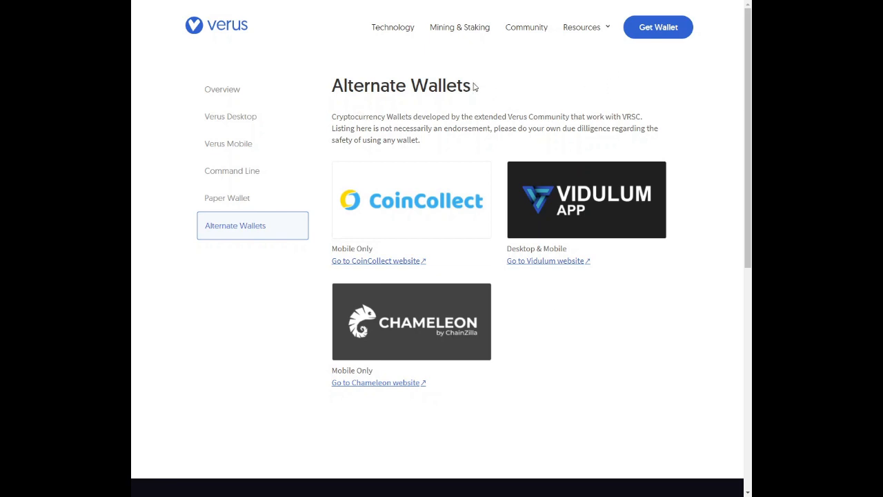
{"action": "mouse_move", "coordinate": [477, 86]}
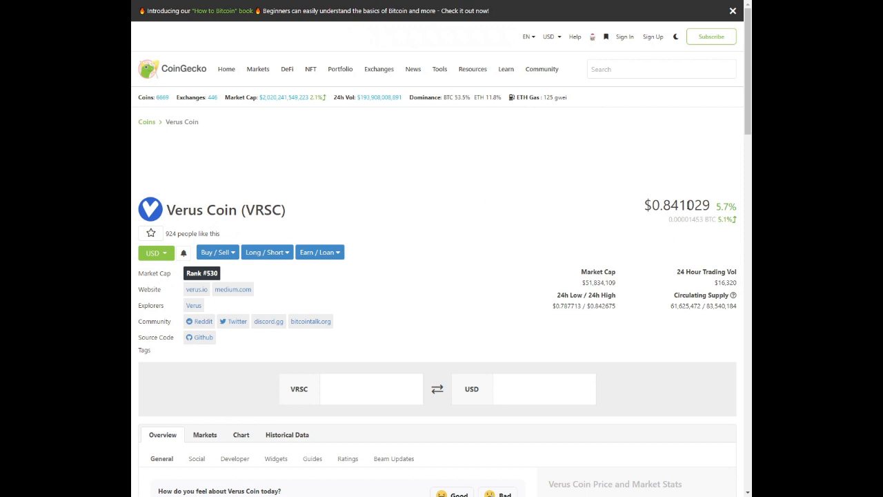
{"action": "mouse_move", "coordinate": [423, 221]}
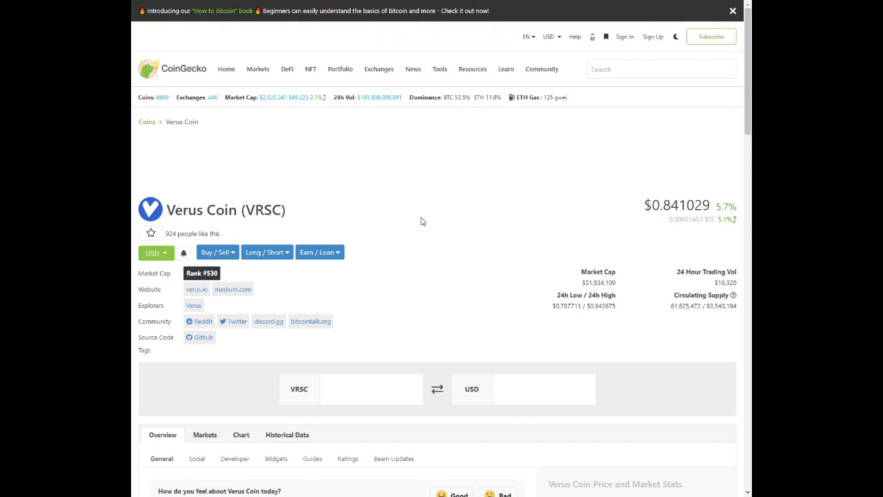
Step: Scroll down the Verus Coin (VRSC) CoinGecko page to its recent price chart
{"action": "scroll", "scroll_direction": "down", "scroll_amount": 3}
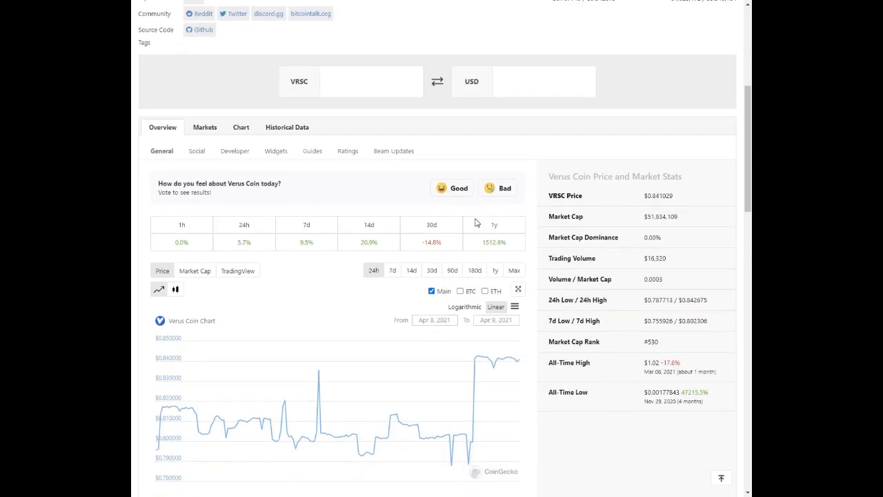
{"action": "scroll", "scroll_direction": "down", "scroll_amount": 3}
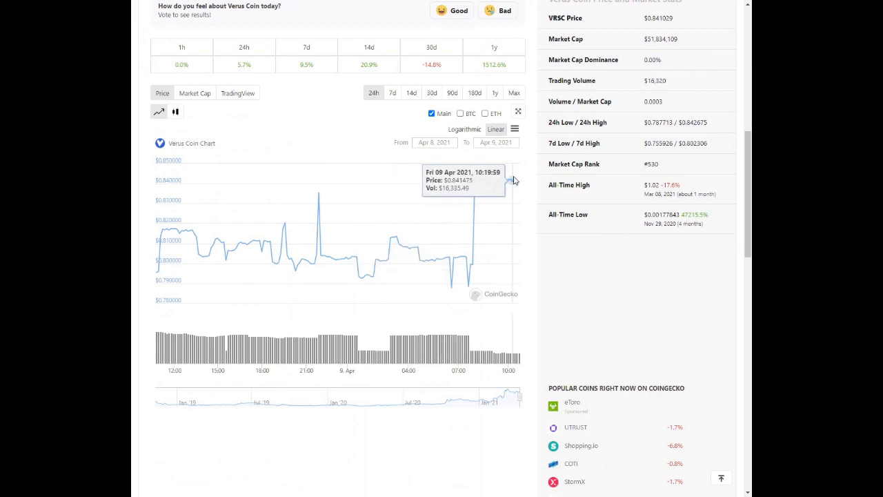
{"action": "scroll", "scroll_direction": "down", "scroll_amount": 3}
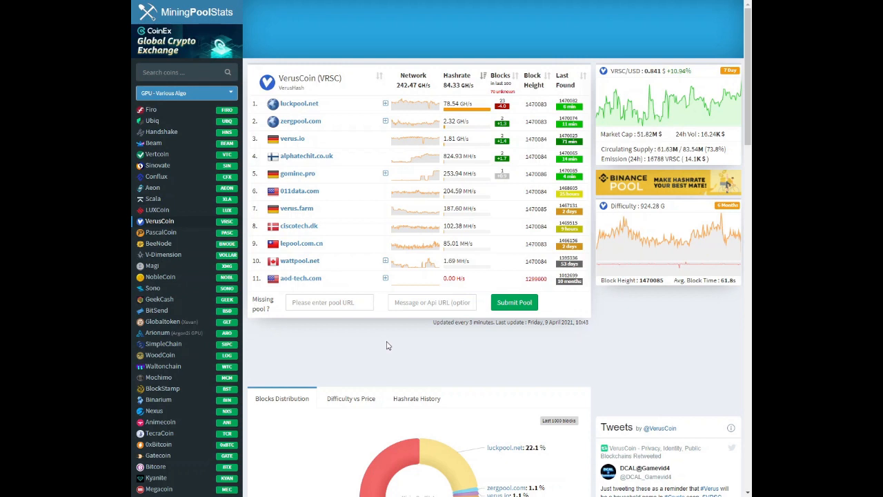
{"action": "mouse_move", "coordinate": [425, 261]}
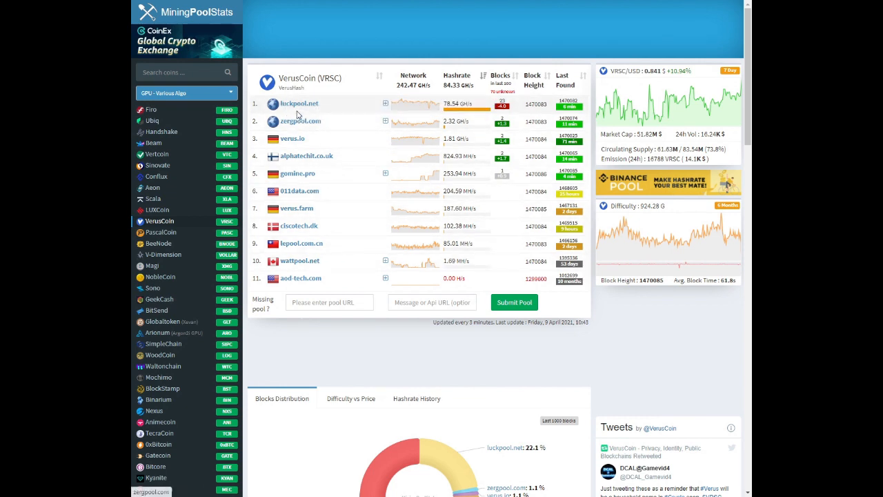
{"action": "mouse_move", "coordinate": [299, 104]}
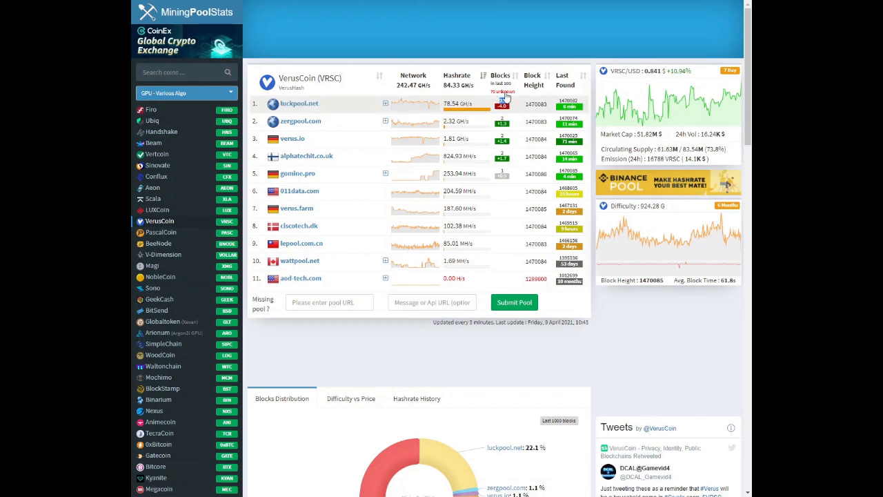
Step: Visit luckpool.net, the top-ranked VerusCoin pool on MiningPoolStats
{"action": "left_click", "coordinate": [298, 103]}
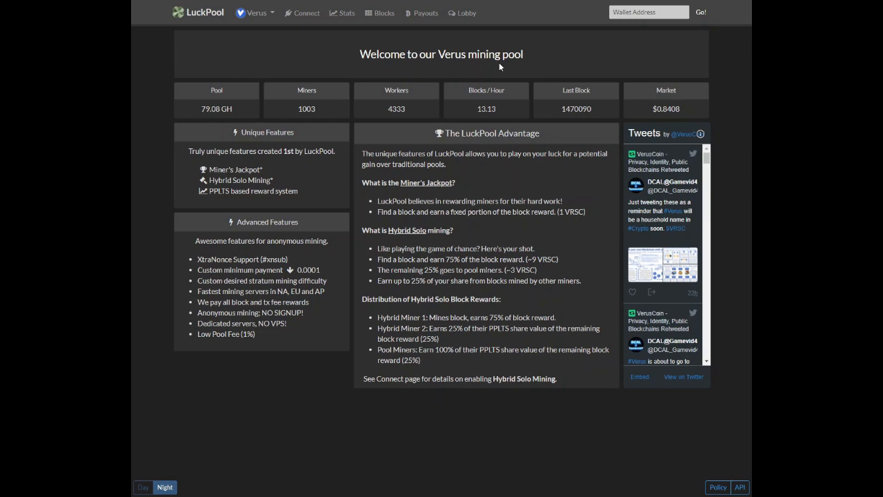
{"action": "mouse_move", "coordinate": [309, 58]}
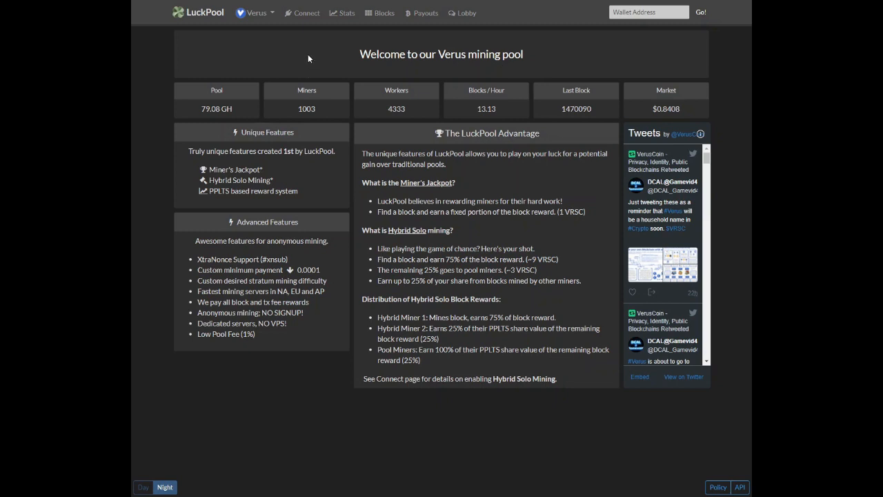
{"action": "mouse_move", "coordinate": [303, 14]}
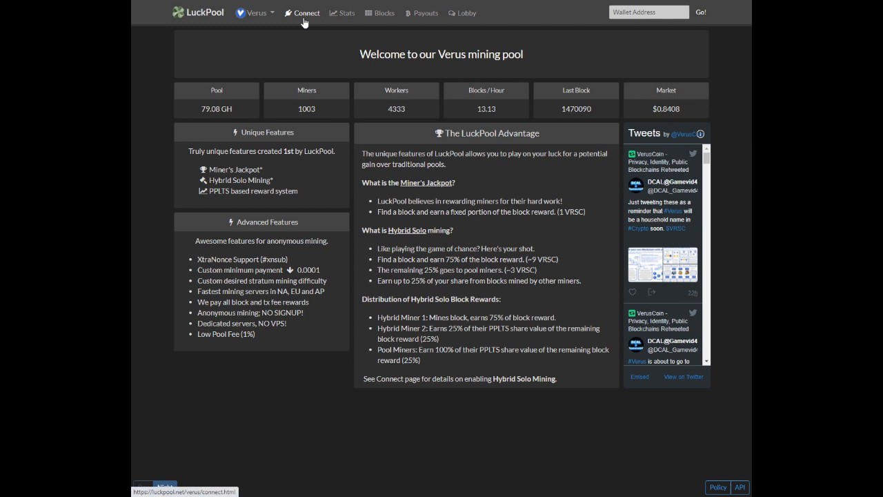
Step: In LuckPool's miner config generator choose hellminer (cpu) software and CPU port 3956
{"action": "left_click", "coordinate": [302, 12]}
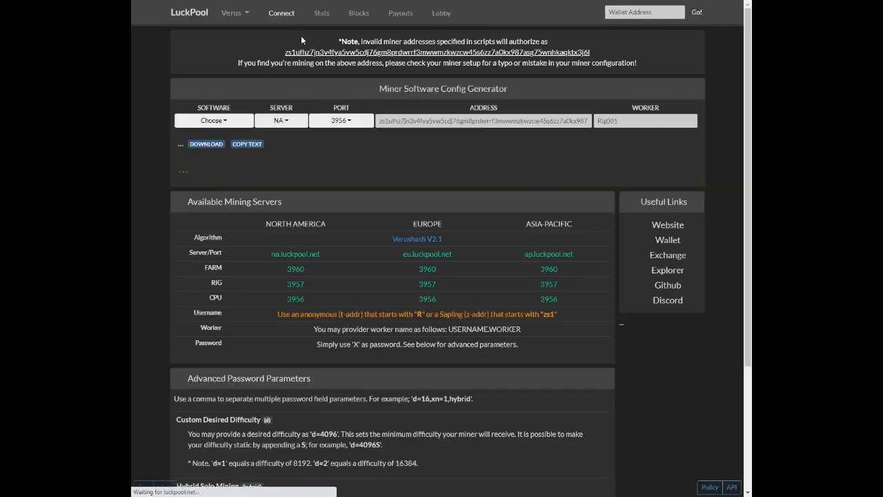
{"action": "left_click", "coordinate": [214, 120]}
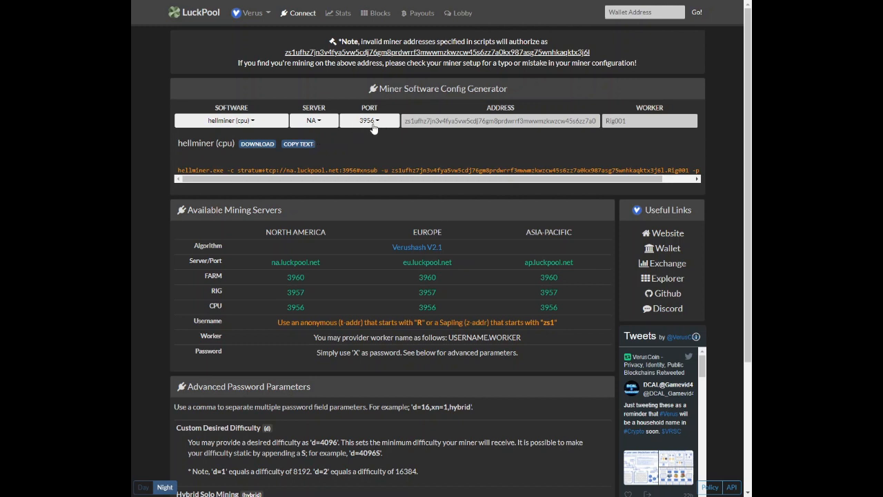
{"action": "left_click", "coordinate": [232, 122]}
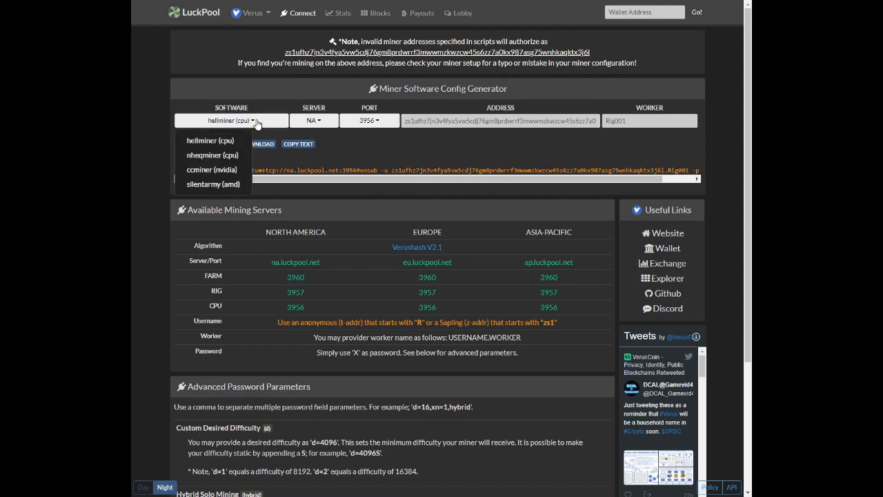
{"action": "mouse_move", "coordinate": [212, 141]}
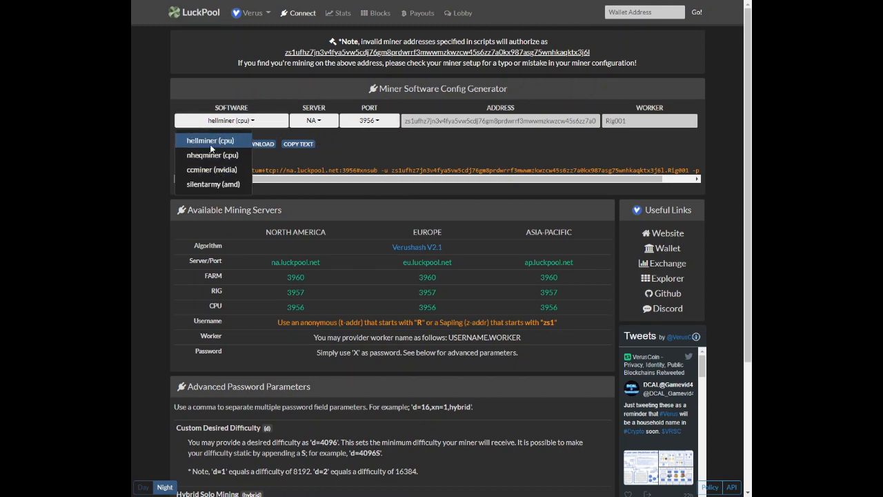
{"action": "left_click", "coordinate": [210, 140]}
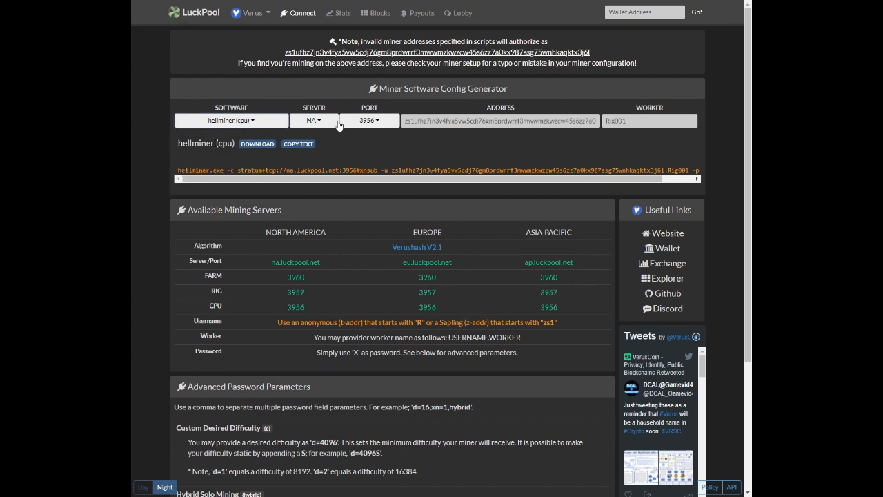
{"action": "left_click", "coordinate": [313, 121]}
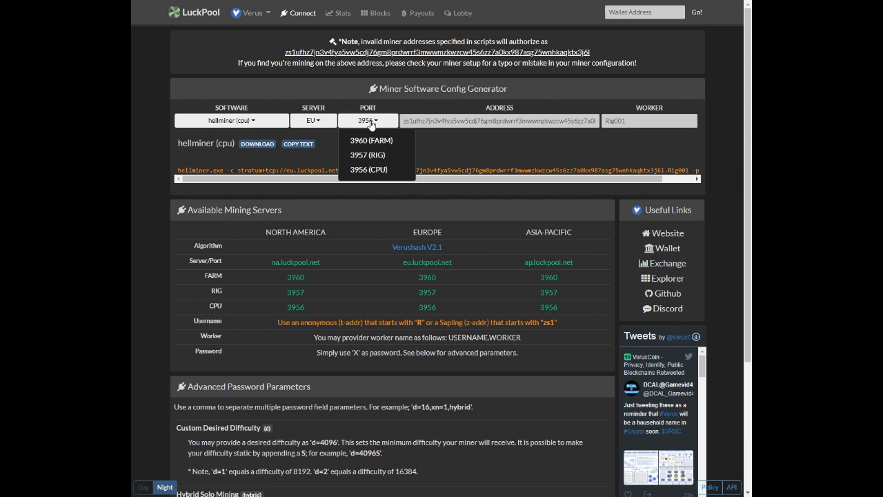
{"action": "left_click", "coordinate": [370, 170]}
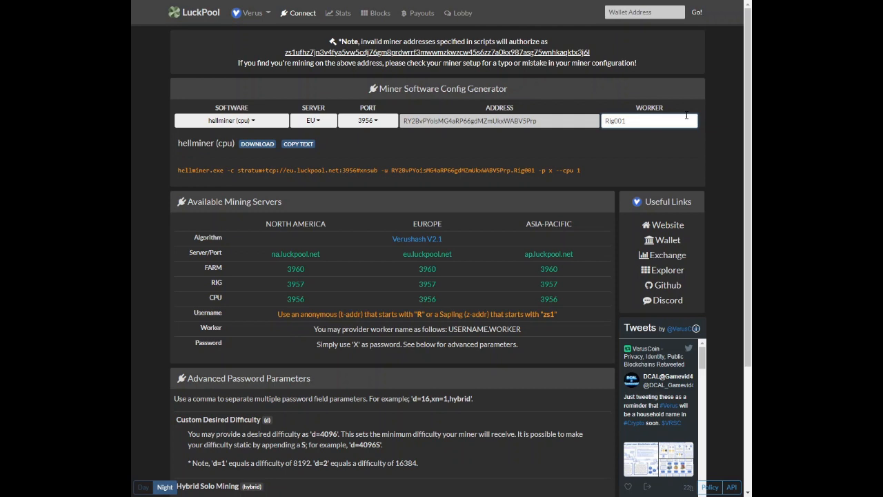
Step: Enter worker name 4790 so the generated hellminer command for eu.luckpool.net:3956 includes it
{"action": "type", "text": "4"}
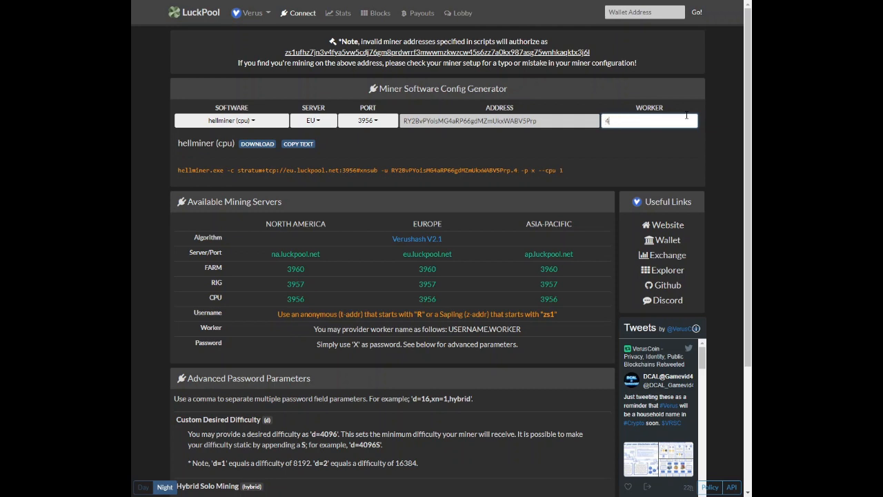
{"action": "type", "text": "790"}
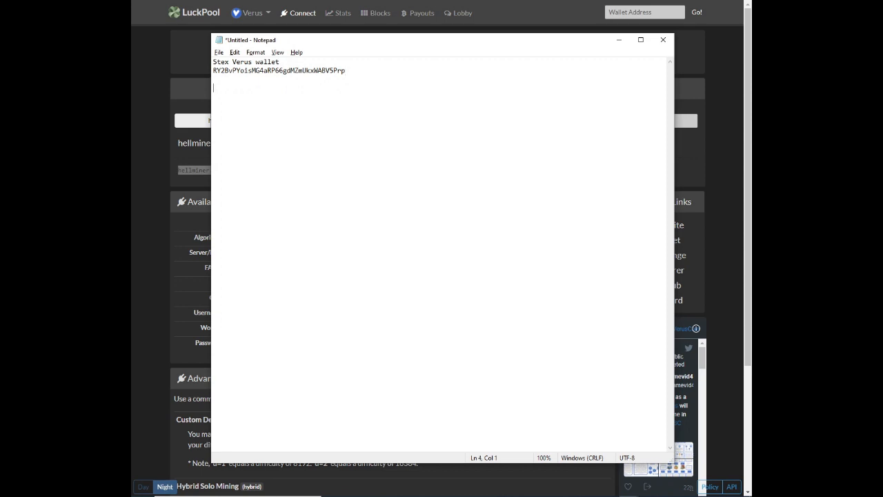
{"action": "type", "text": "hellminer.exe -c stratum+tcp://eu.luckpool.net:3956#xnsub -u RY2BvPYoisMG4aRP66gdMZmUkxWABV5Prp.4790 -p x --cpu 1"}
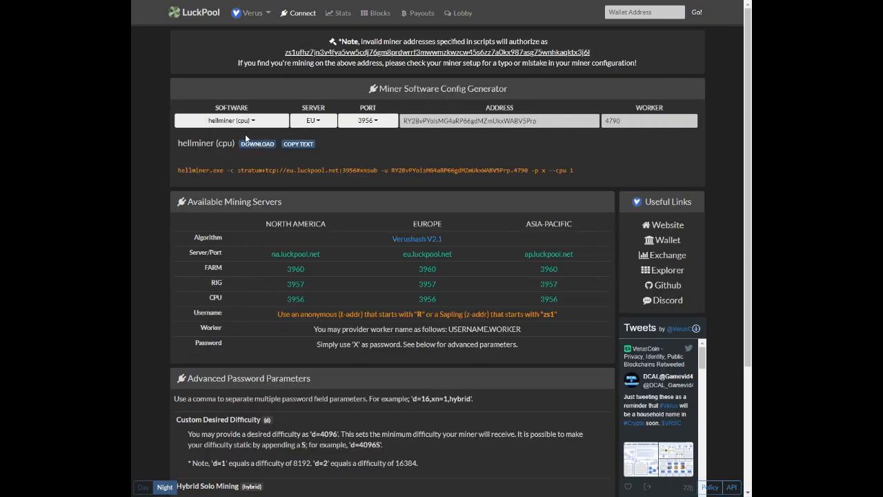
{"action": "mouse_move", "coordinate": [257, 144]}
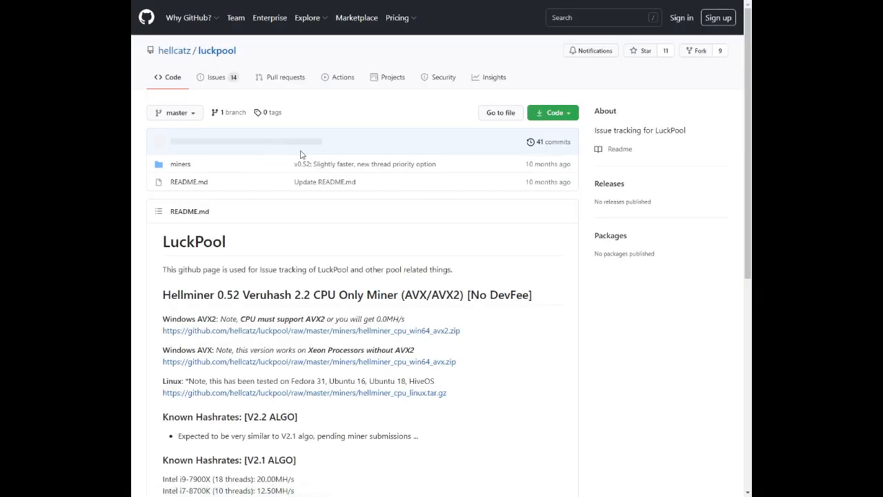
Step: Download hellminer_cpu_win64_avx2.zip from the LuckPool GitHub README
{"action": "scroll", "scroll_direction": "down", "scroll_amount": 3}
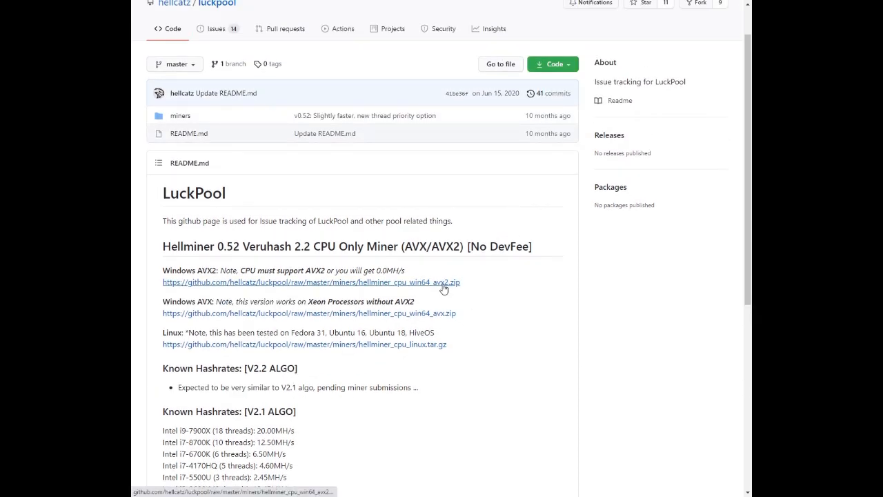
{"action": "left_click", "coordinate": [312, 282]}
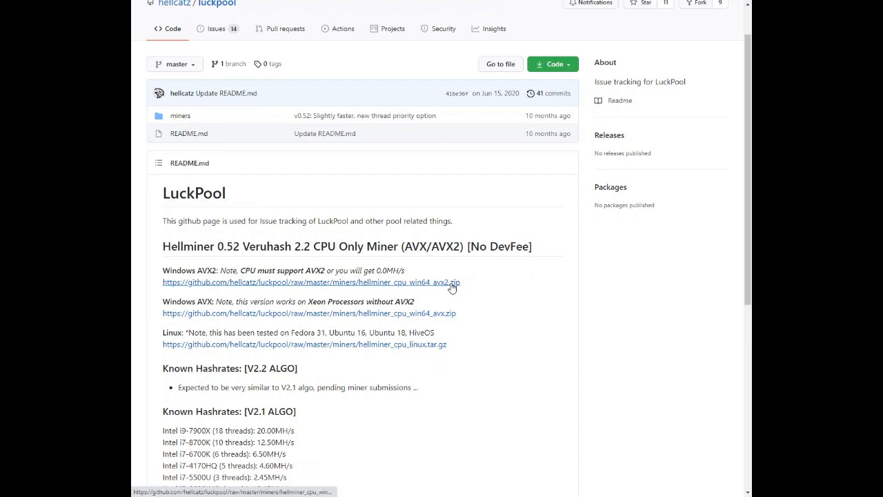
Step: Extract the downloaded hellminer zip into its default folder and select mine.bat
{"action": "left_click", "coordinate": [312, 281]}
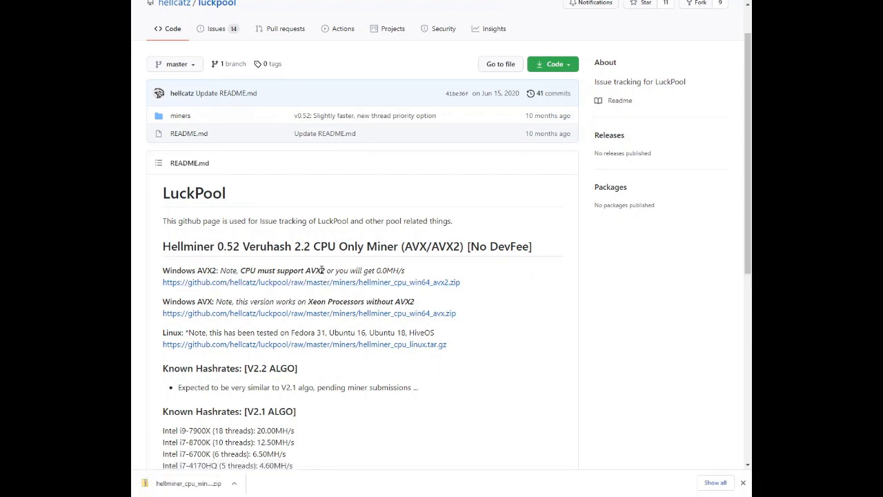
{"action": "mouse_move", "coordinate": [676, 414]}
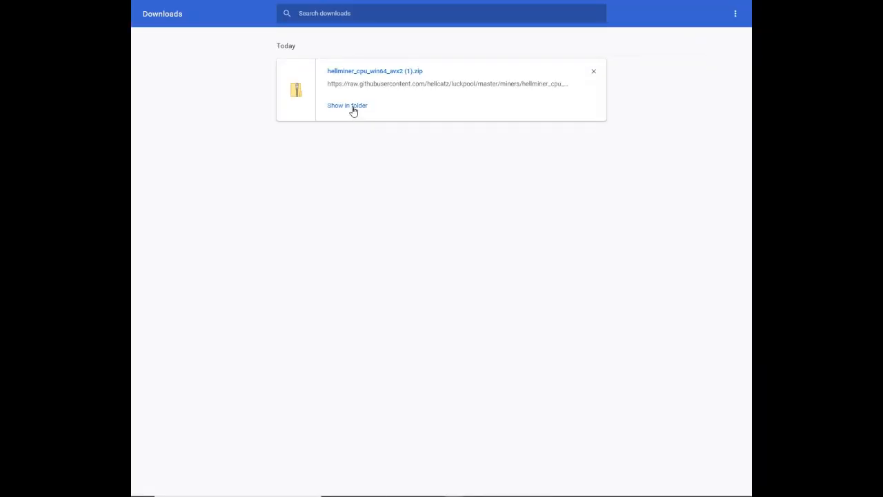
{"action": "right_click", "coordinate": [469, 177]}
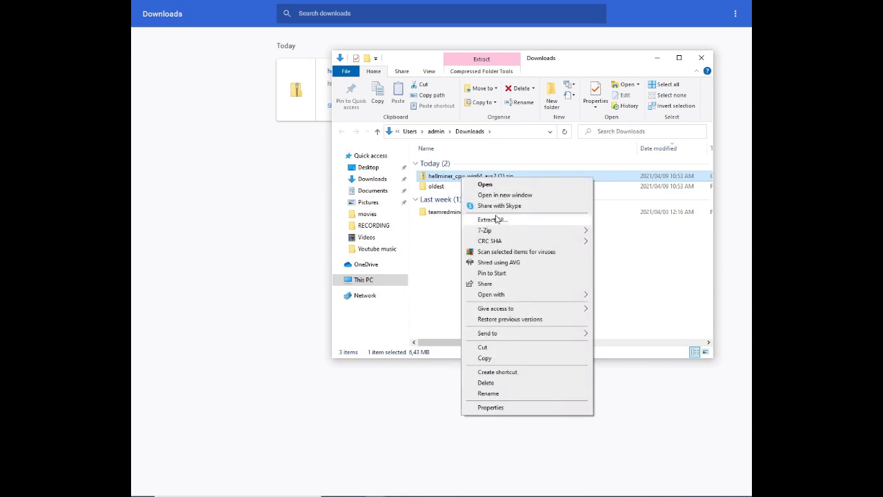
{"action": "left_click", "coordinate": [492, 220]}
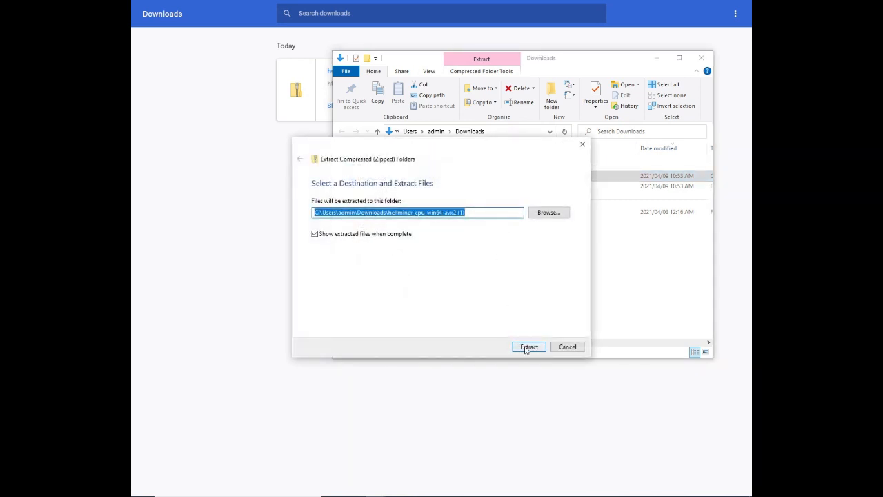
{"action": "left_click", "coordinate": [530, 346]}
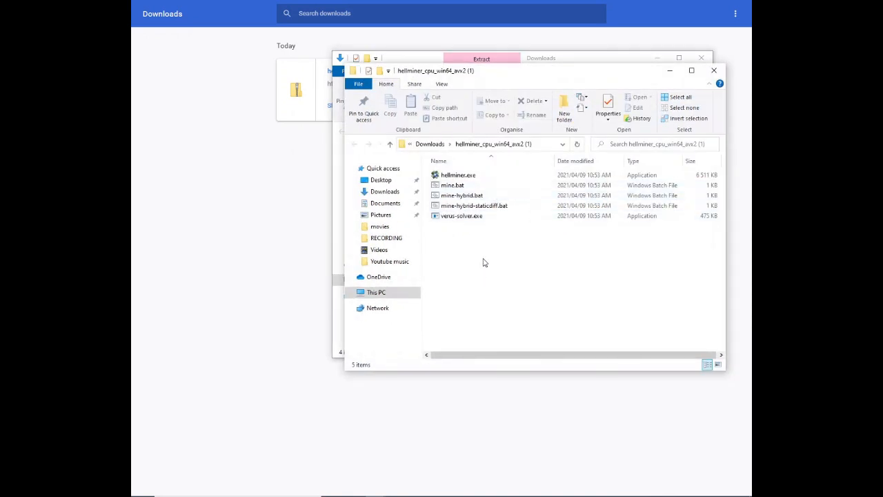
{"action": "left_click", "coordinate": [461, 215]}
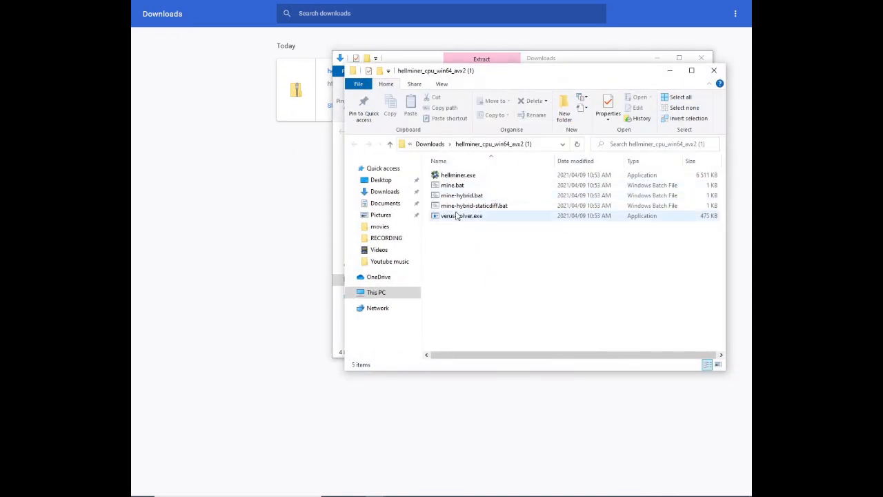
{"action": "left_click", "coordinate": [453, 185]}
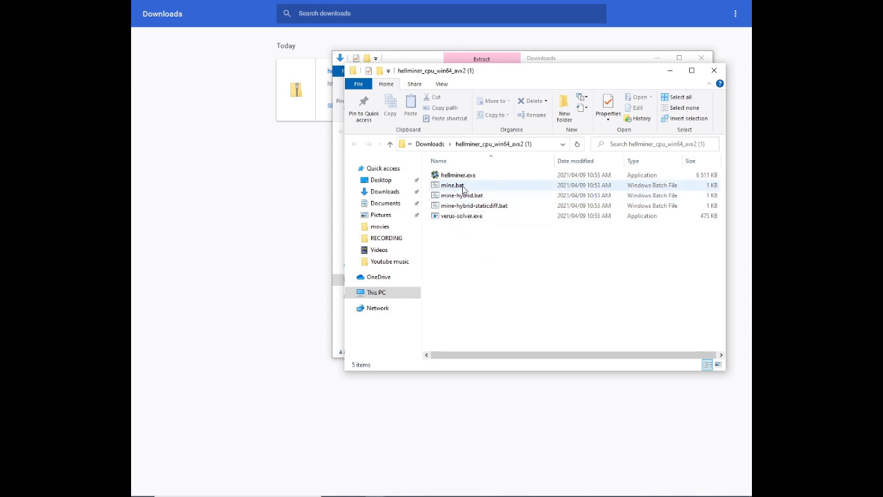
Step: Edit mine.bat past the blocked-file warning, replacing its command with the LuckPool one using 6 threads, and save
{"action": "right_click", "coordinate": [450, 184]}
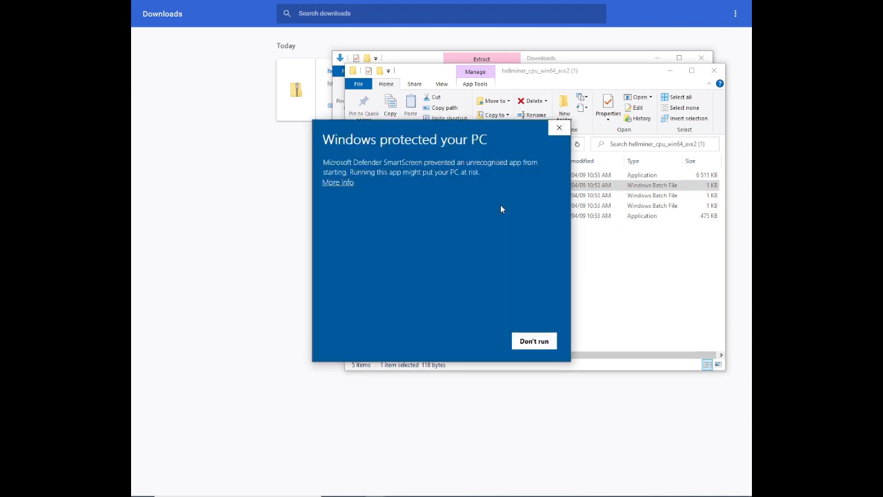
{"action": "left_click", "coordinate": [337, 182]}
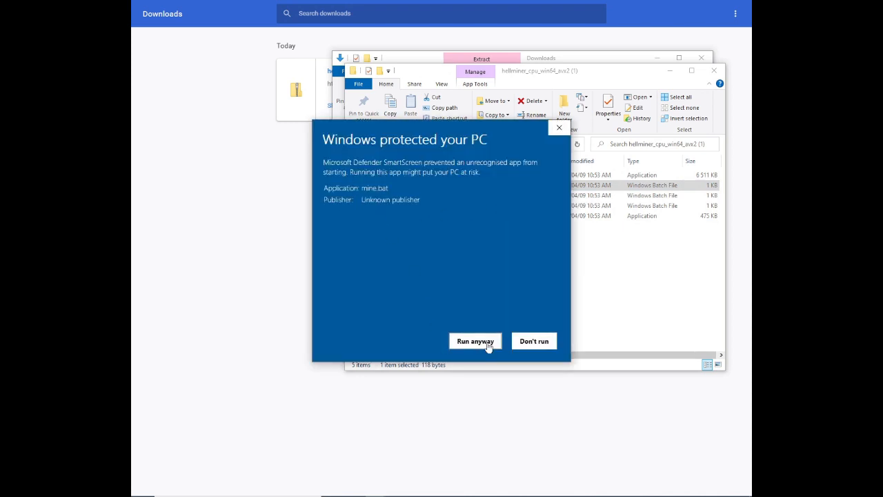
{"action": "left_click", "coordinate": [475, 340]}
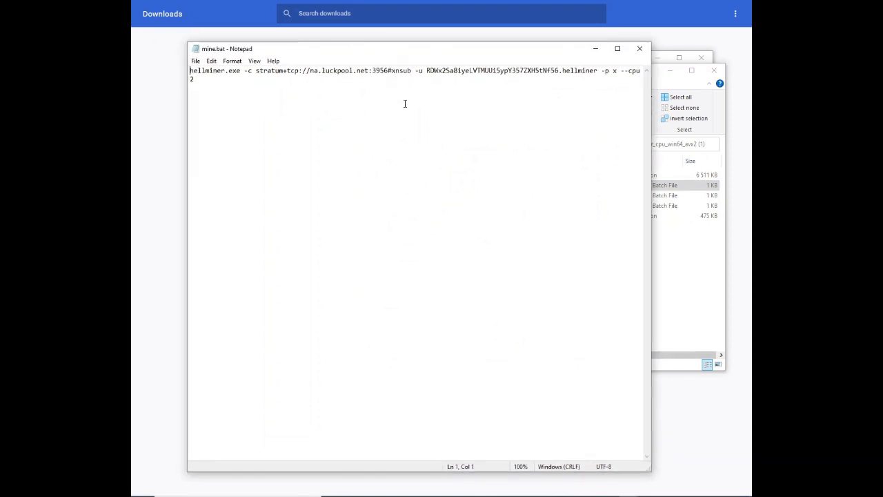
{"action": "key", "text": "ctrl+a"}
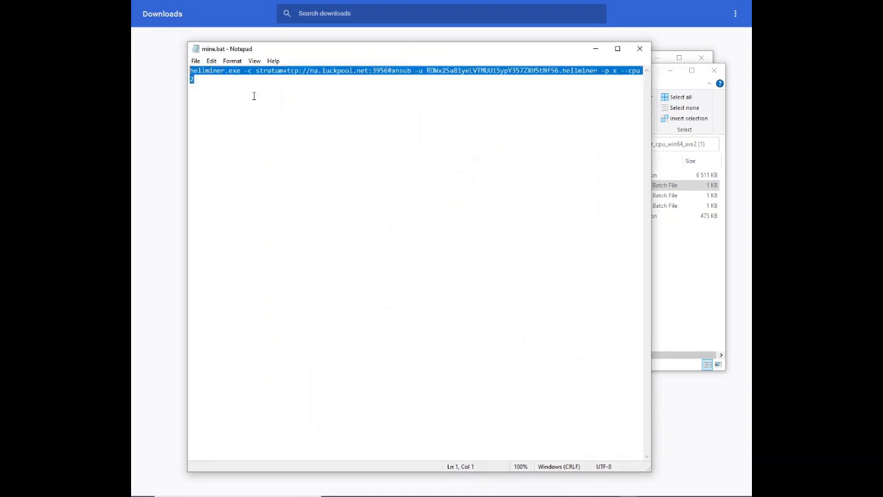
{"action": "key", "text": "Delete"}
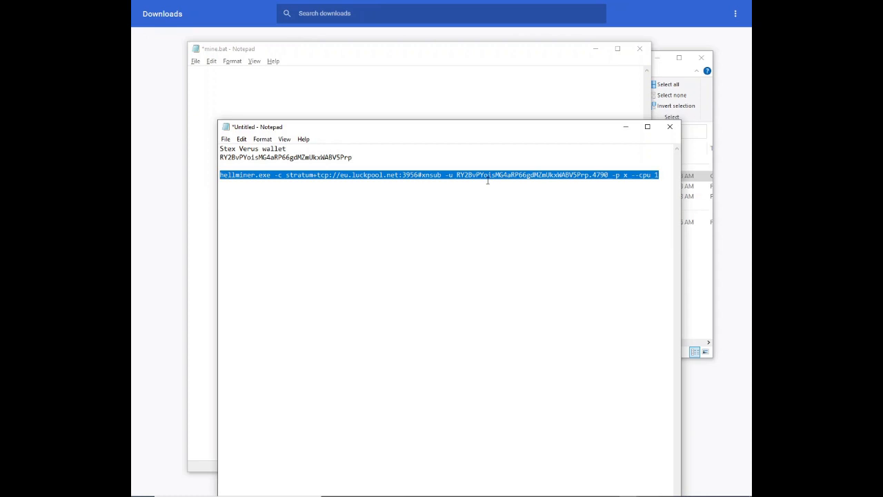
{"action": "left_click", "coordinate": [587, 174]}
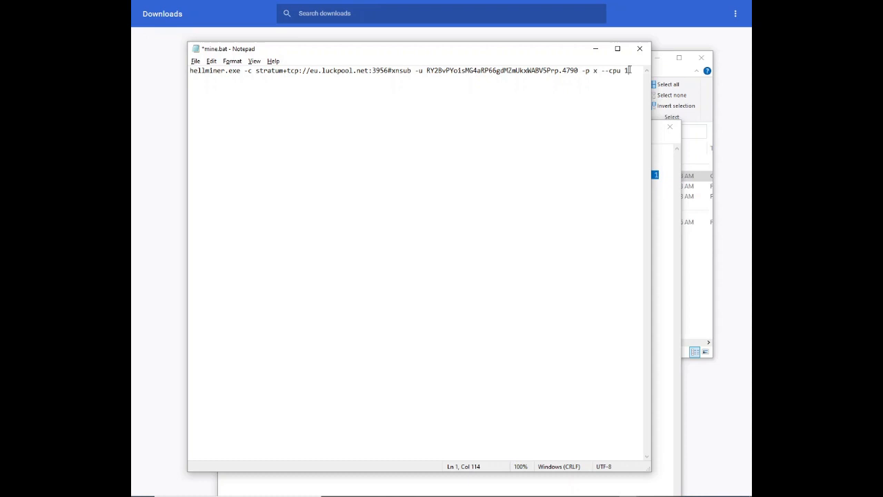
{"action": "type", "text": "6"}
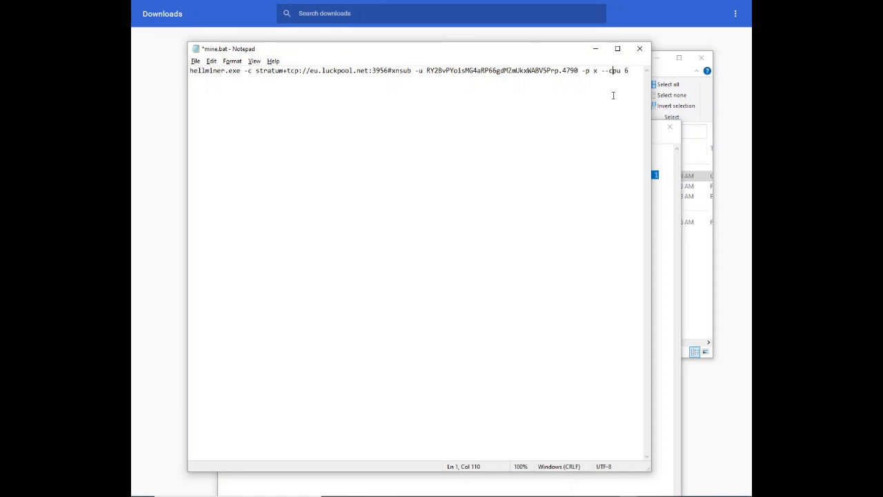
{"action": "left_click", "coordinate": [638, 48]}
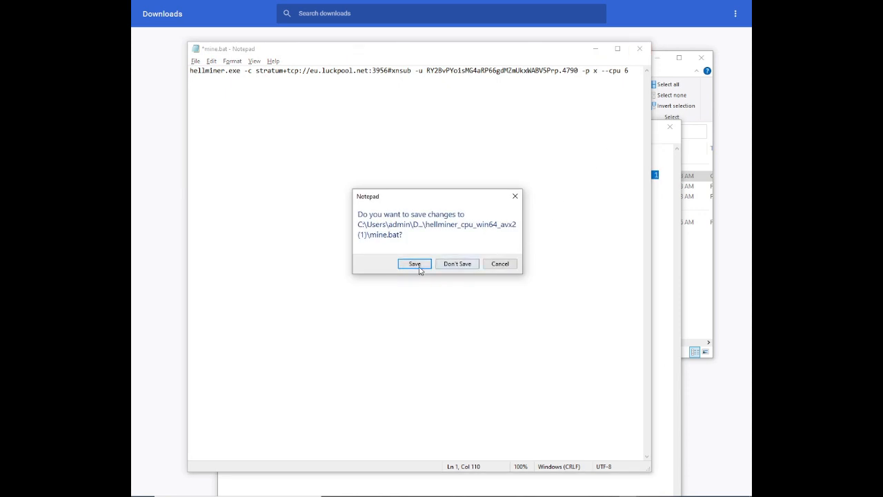
{"action": "left_click", "coordinate": [414, 264]}
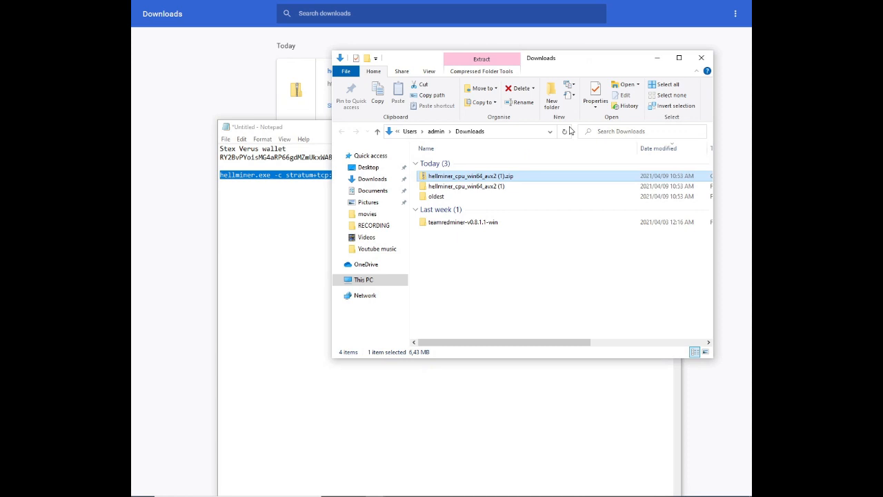
Step: Reopen mine.bat in Notepad to verify worker 4790 in the pool command, then close it
{"action": "double_click", "coordinate": [475, 177]}
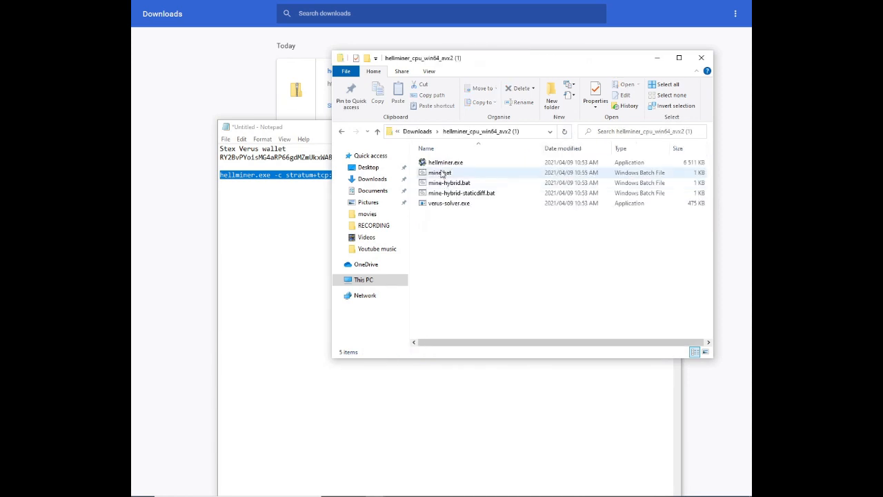
{"action": "right_click", "coordinate": [439, 171]}
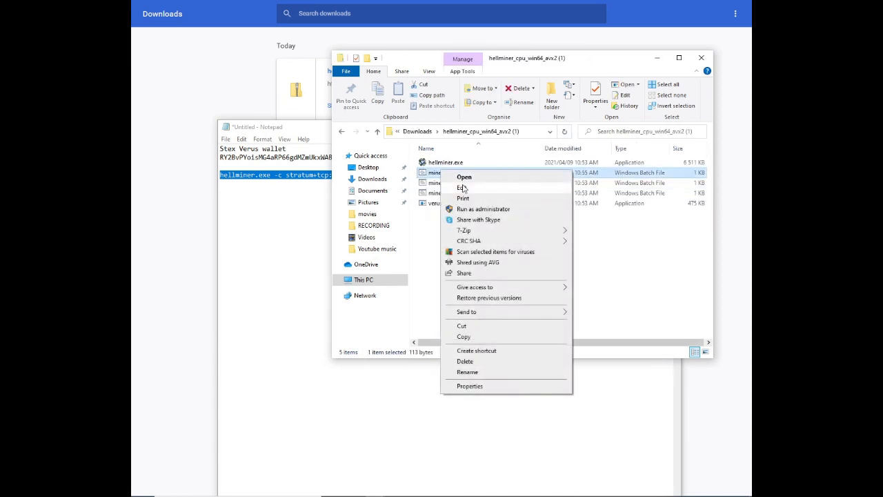
{"action": "left_click", "coordinate": [461, 187]}
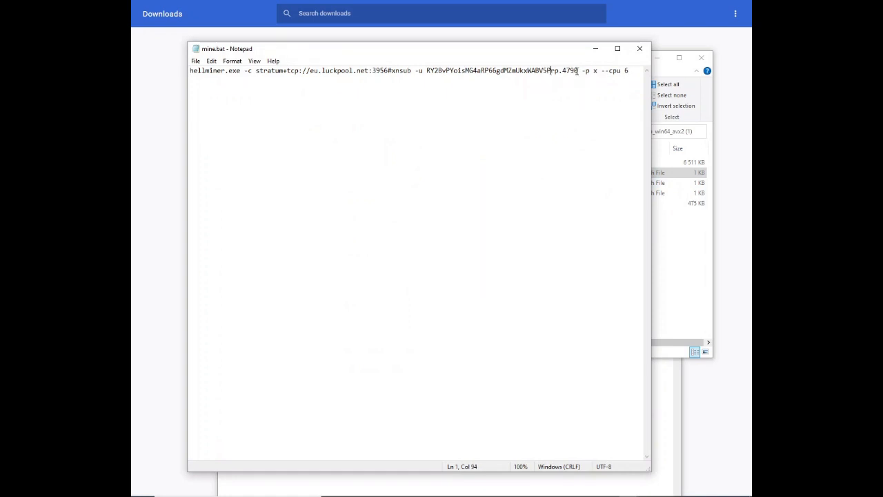
{"action": "double_click", "coordinate": [570, 71]}
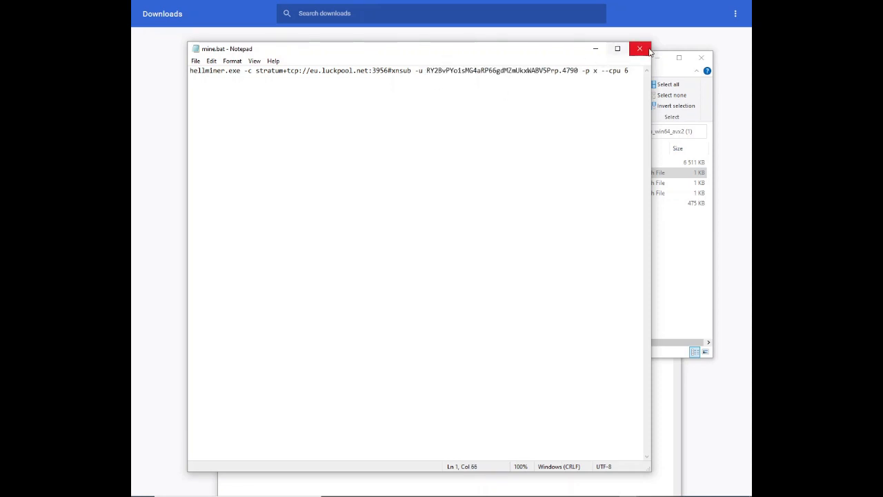
{"action": "left_click", "coordinate": [640, 49]}
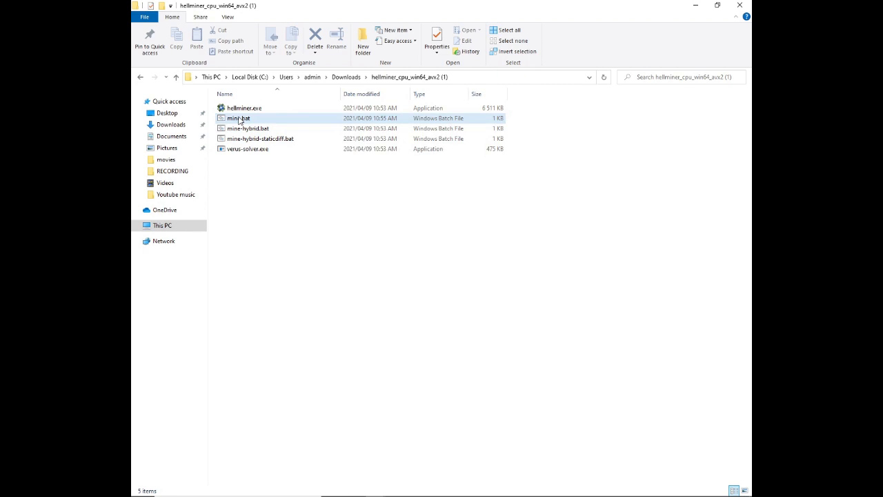
{"action": "mouse_move", "coordinate": [263, 124]}
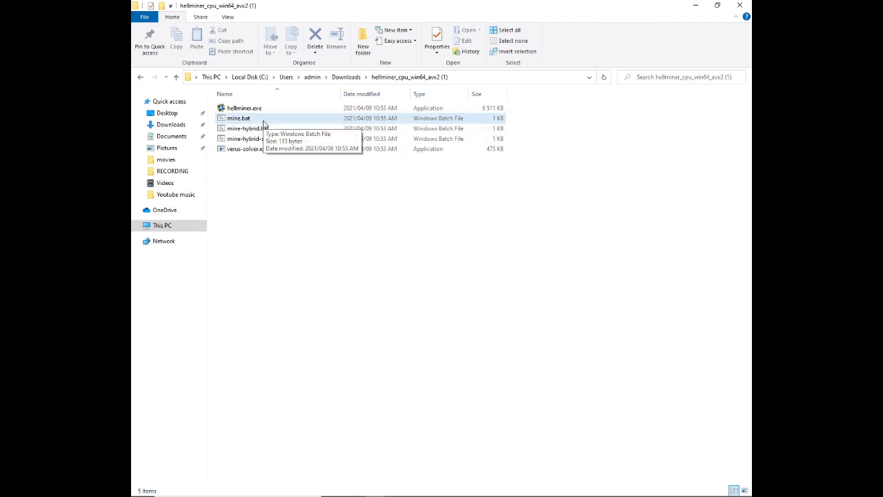
Step: Run mine.bat to launch hellminer mining Verus on LuckPool with 6 of 8 CPU threads
{"action": "double_click", "coordinate": [237, 119]}
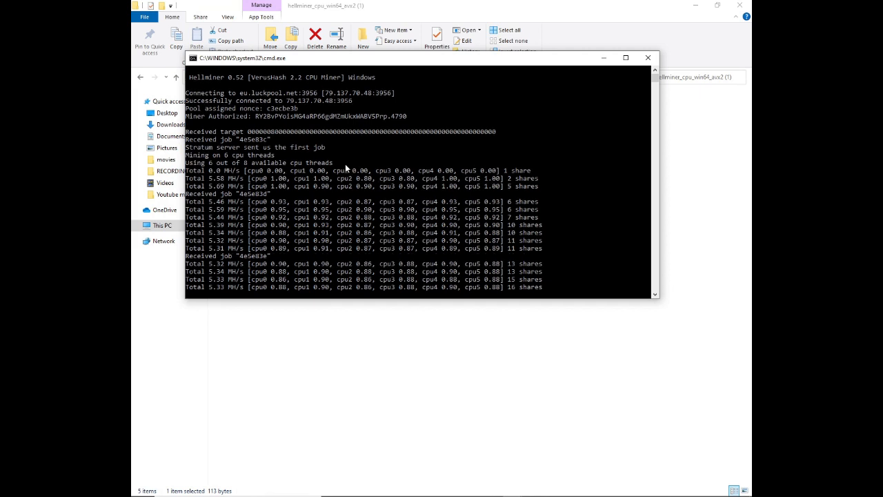
{"action": "mouse_move", "coordinate": [356, 174]}
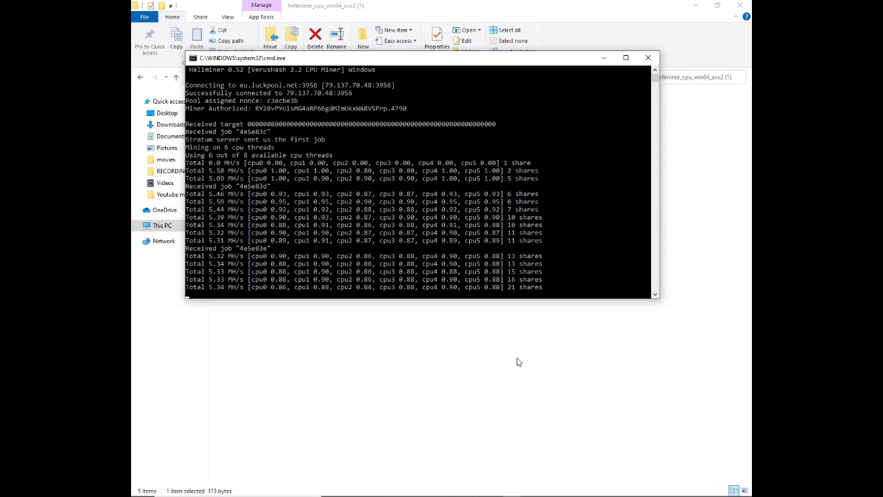
{"action": "mouse_move", "coordinate": [521, 360]}
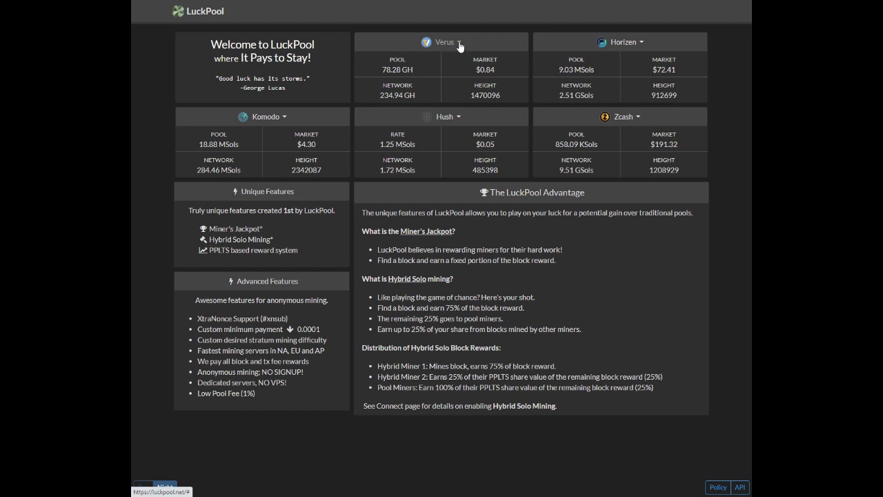
Step: Look up the Verus wallet on LuckPool Stats, showing hashrate, balance and three workers
{"action": "left_click", "coordinate": [445, 41]}
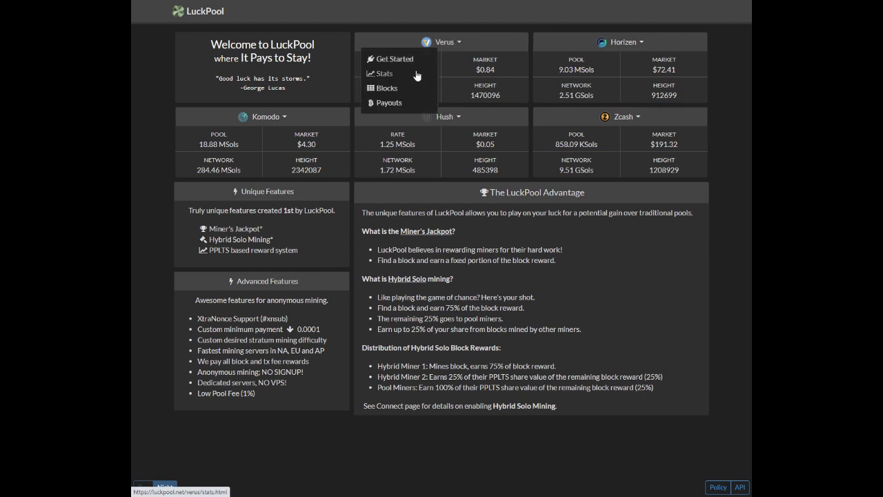
{"action": "mouse_move", "coordinate": [393, 78]}
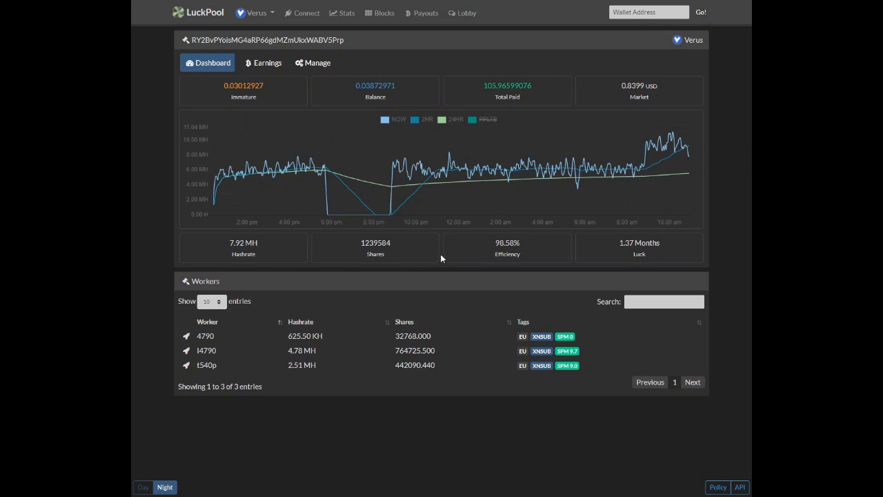
{"action": "left_click", "coordinate": [205, 335]}
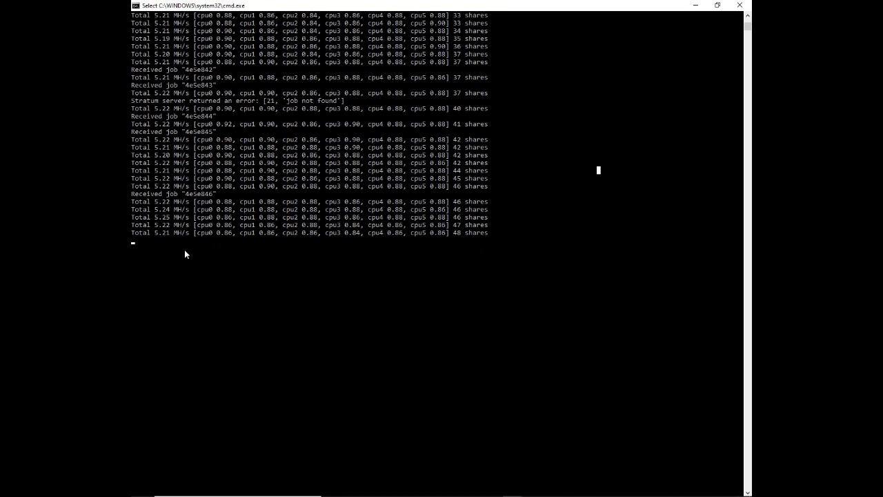
{"action": "mouse_move", "coordinate": [176, 237]}
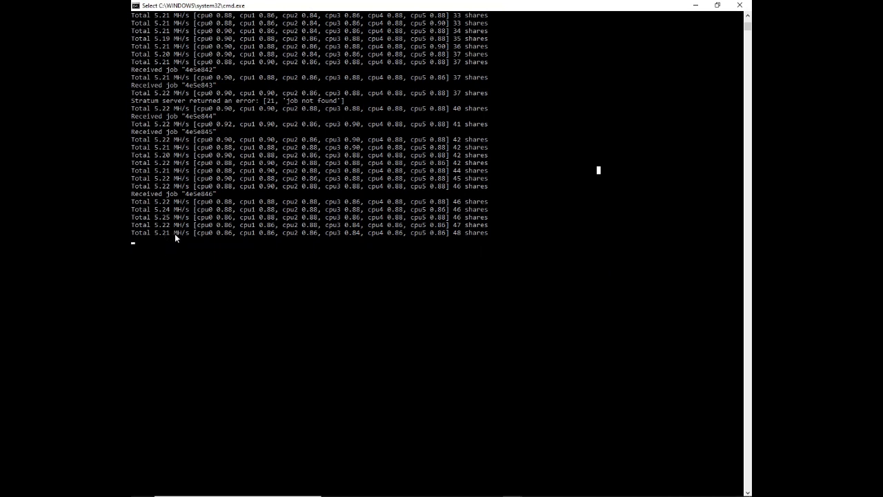
{"action": "mouse_move", "coordinate": [233, 246]}
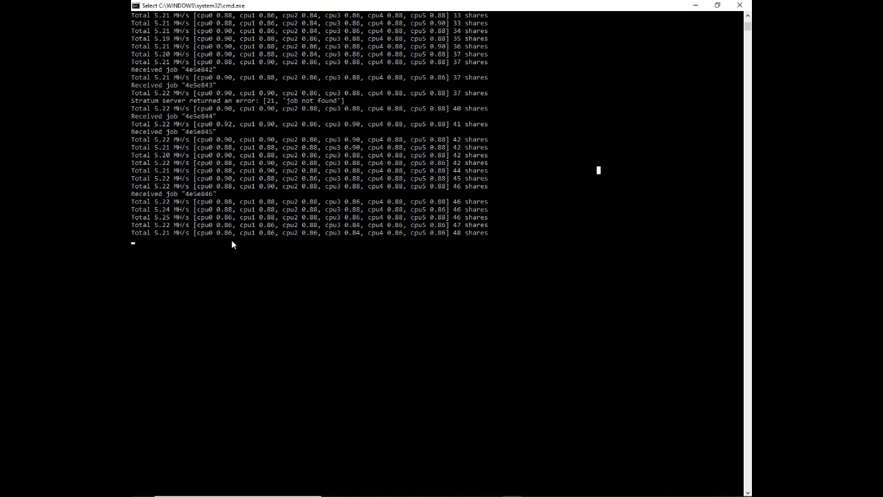
Step: Bring the hellminer window back into view, hashing around 5.2 MH/s on six threads
{"action": "left_click_drag", "start_coordinate": [193, 223], "coordinate": [483, 224]}
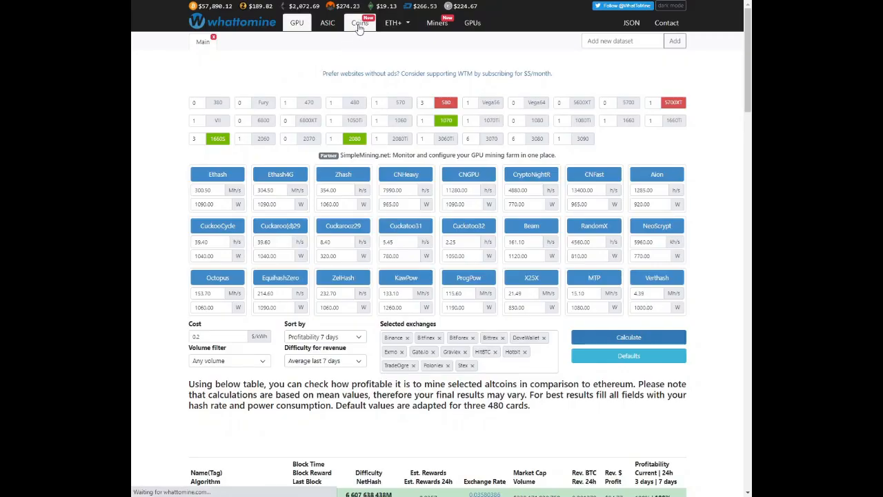
Step: Set the Verus (VRSC) calculator to 5.2 MH/s hash rate and 0.2 $/kWh cost
{"action": "left_click", "coordinate": [359, 22]}
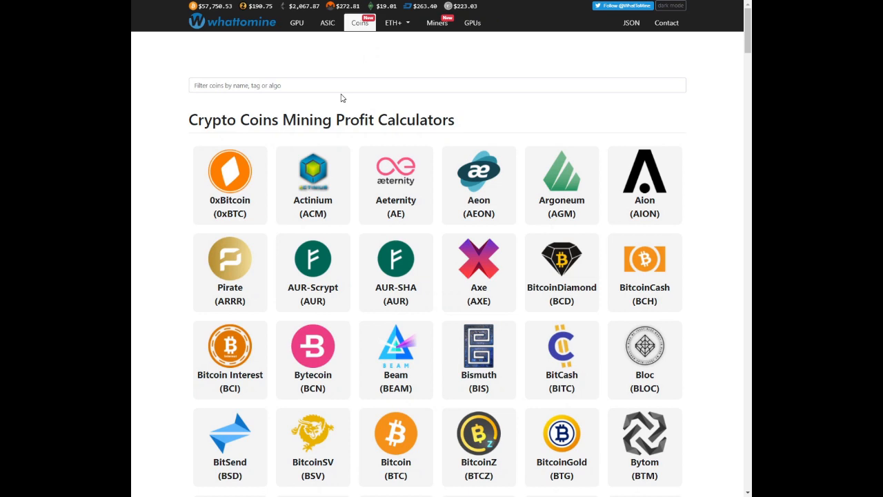
{"action": "type", "text": "veru"}
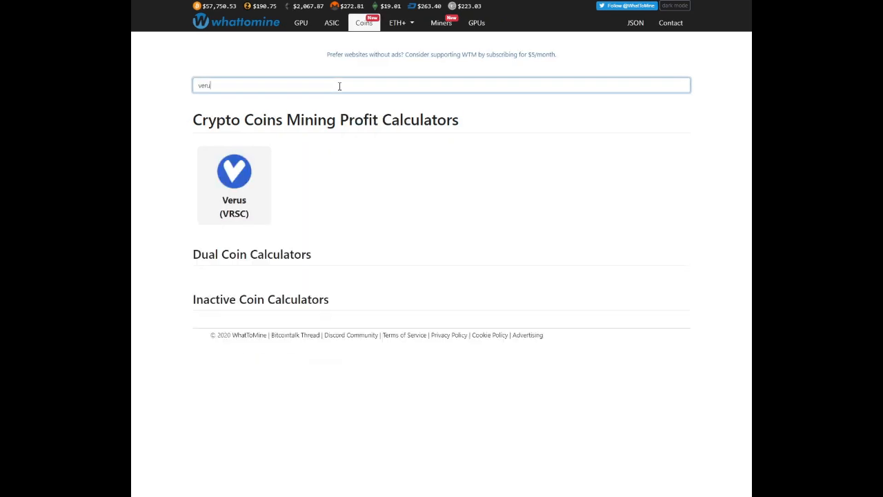
{"action": "left_click", "coordinate": [235, 171]}
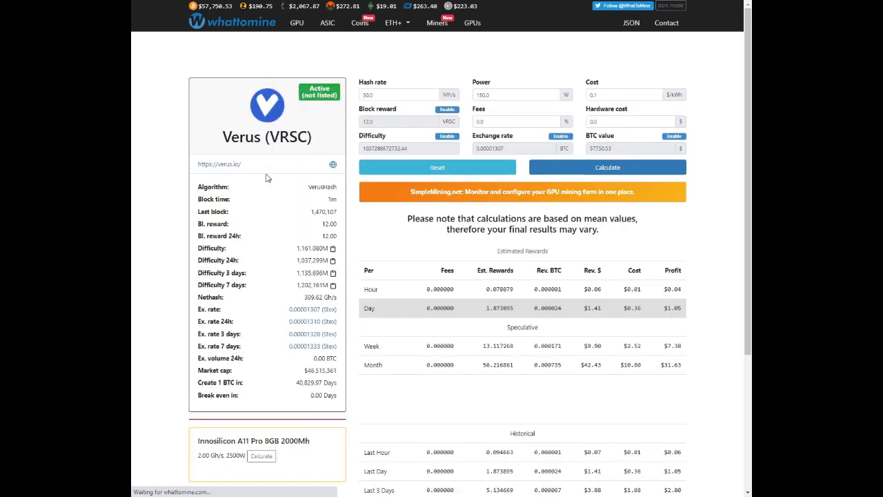
{"action": "left_click", "coordinate": [398, 93]}
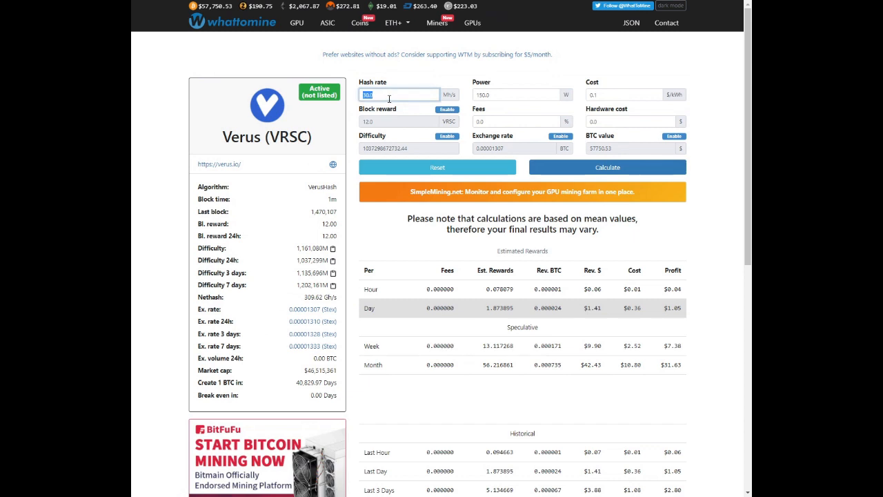
{"action": "type", "text": "5.2"}
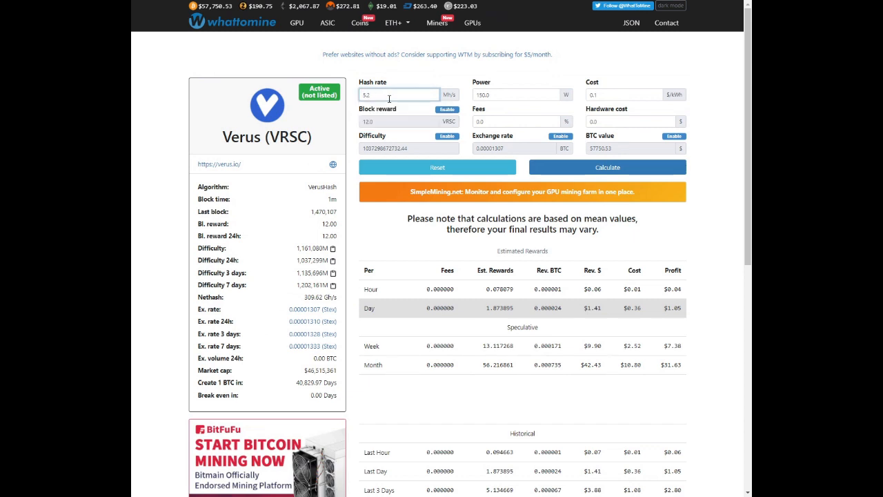
{"action": "left_click", "coordinate": [624, 94]}
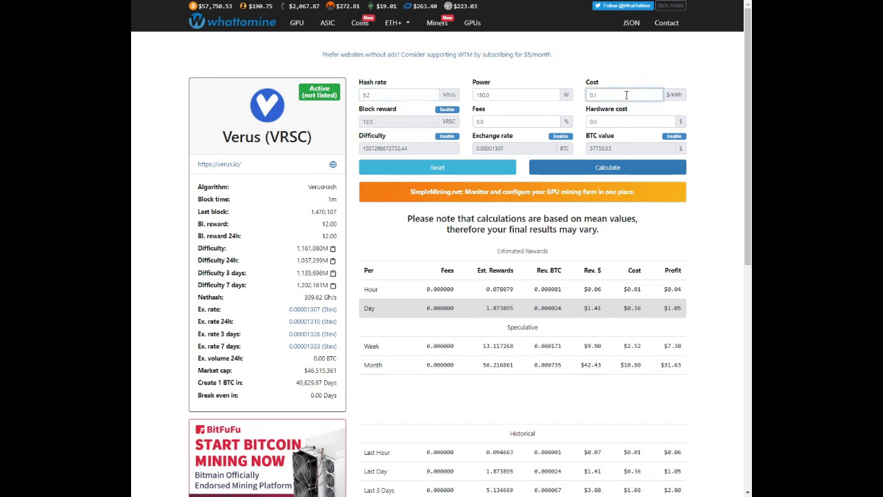
{"action": "type", "text": "0.2"}
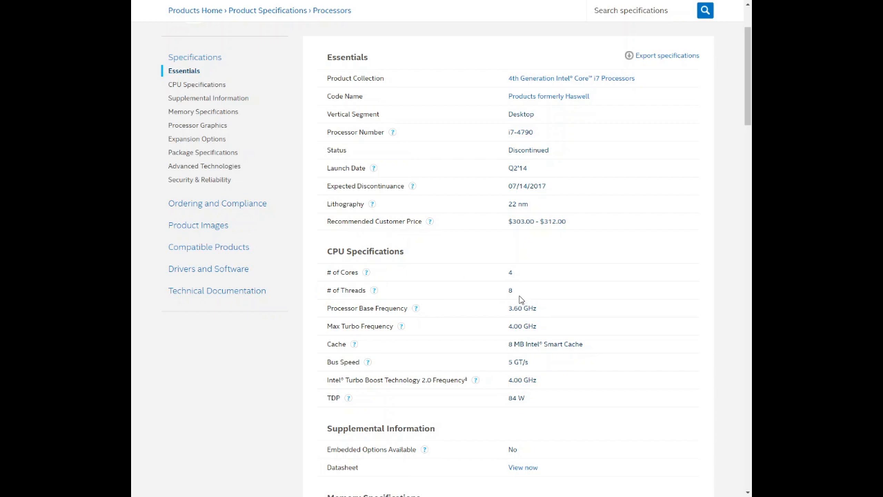
{"action": "mouse_move", "coordinate": [507, 312]}
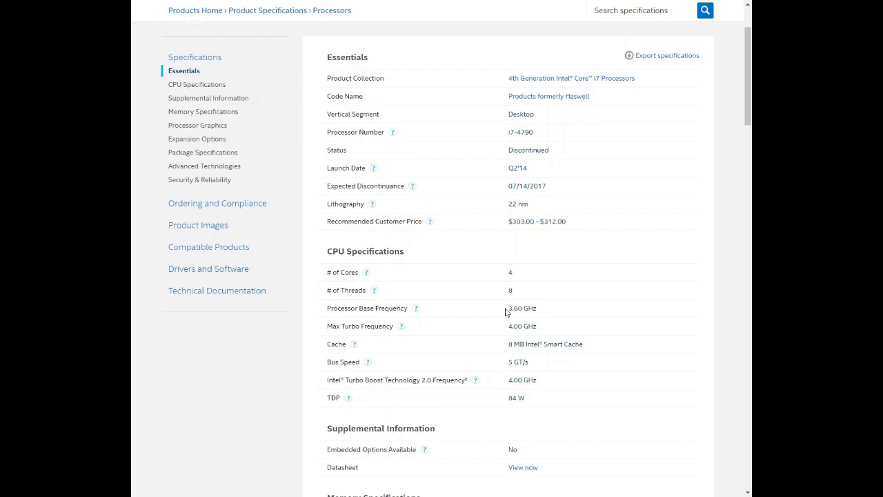
{"action": "mouse_move", "coordinate": [546, 311]}
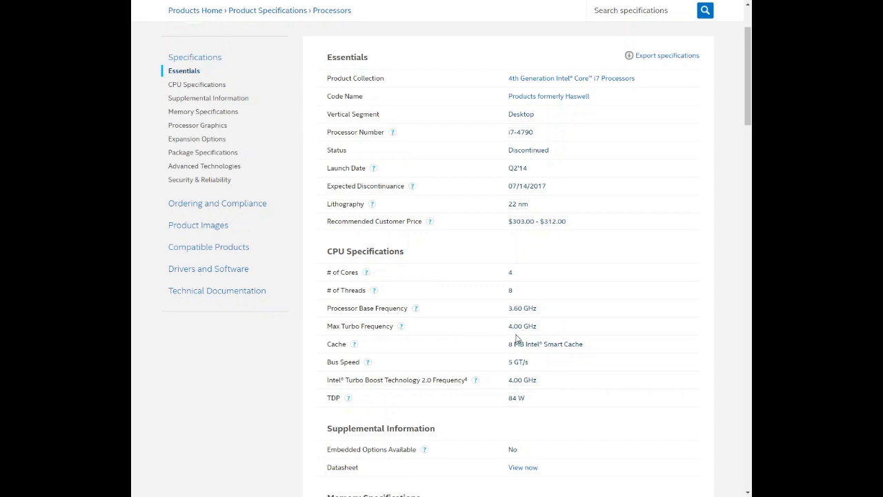
{"action": "mouse_move", "coordinate": [440, 409]}
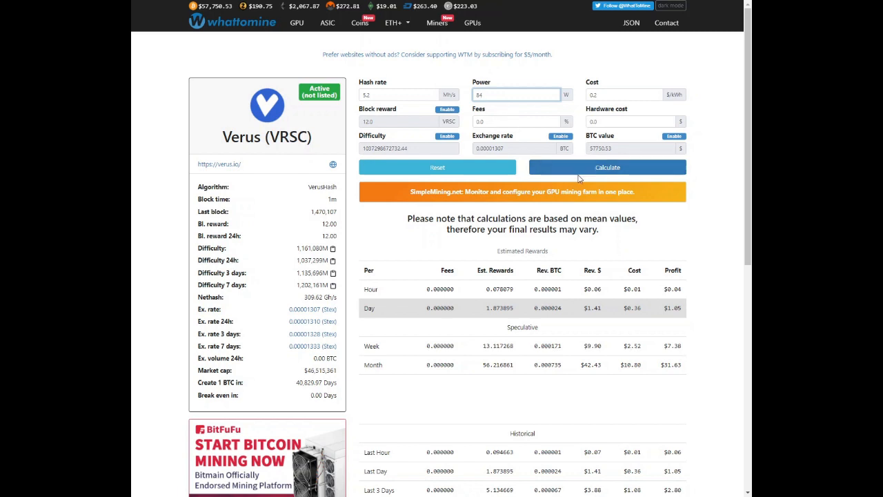
Step: Calculate the Verus returns and select the roughly 0.32 VRSC daily reward
{"action": "left_click", "coordinate": [608, 167]}
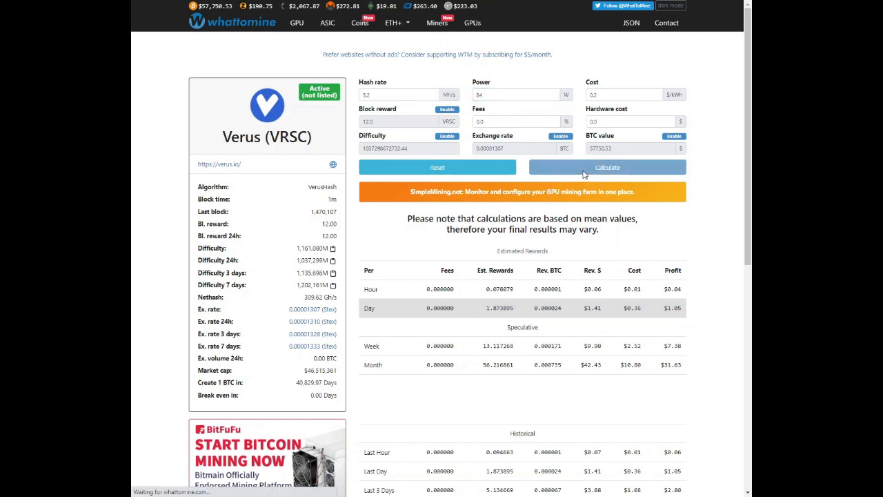
{"action": "left_click", "coordinate": [608, 167]}
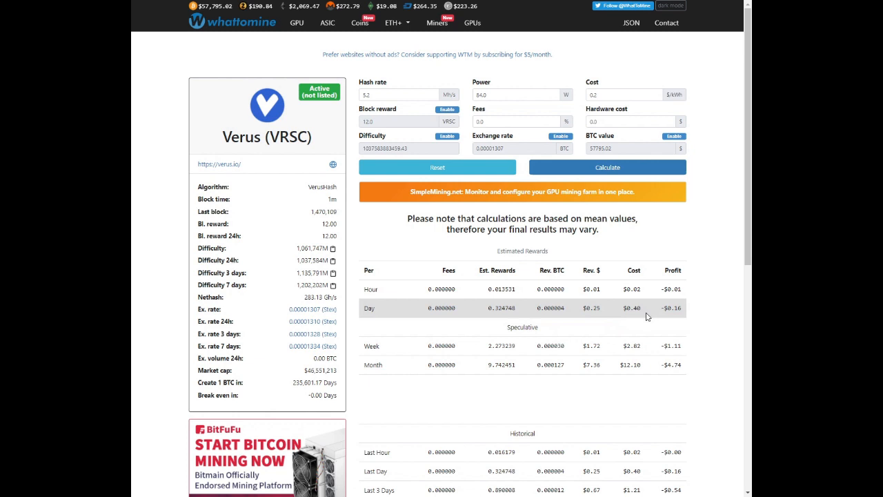
{"action": "mouse_move", "coordinate": [642, 311]}
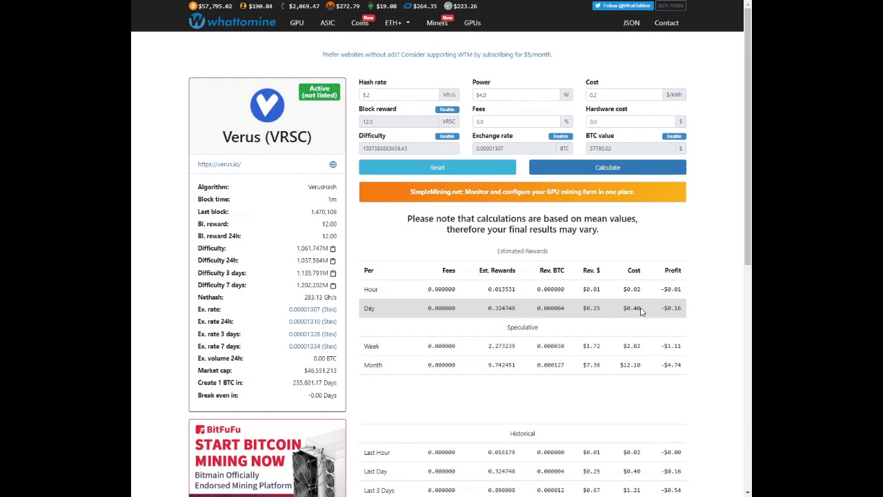
{"action": "mouse_move", "coordinate": [684, 305]}
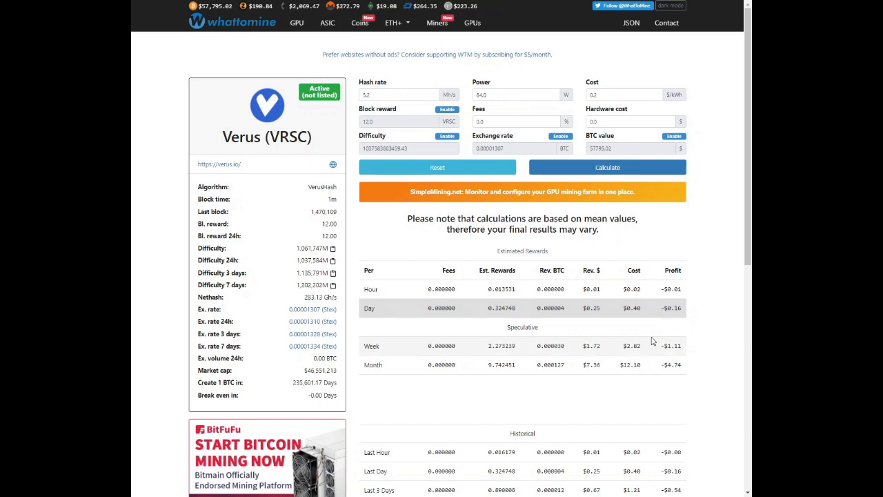
{"action": "mouse_move", "coordinate": [500, 325]}
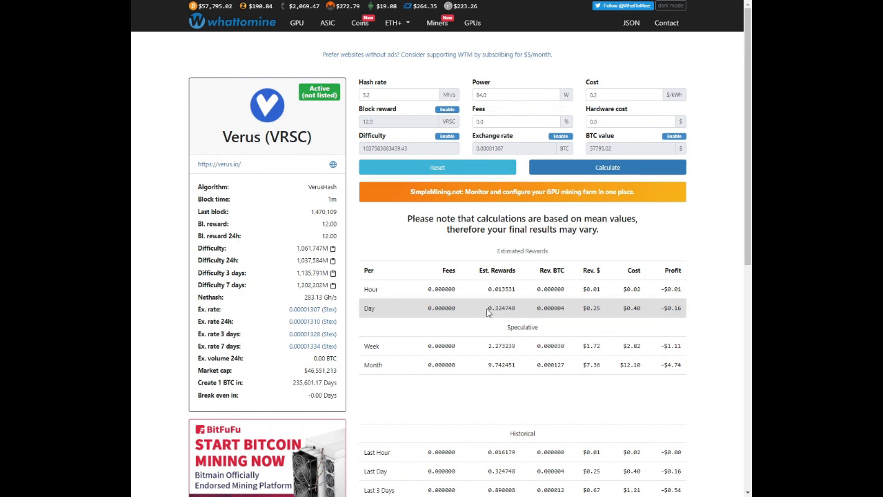
{"action": "double_click", "coordinate": [503, 309]}
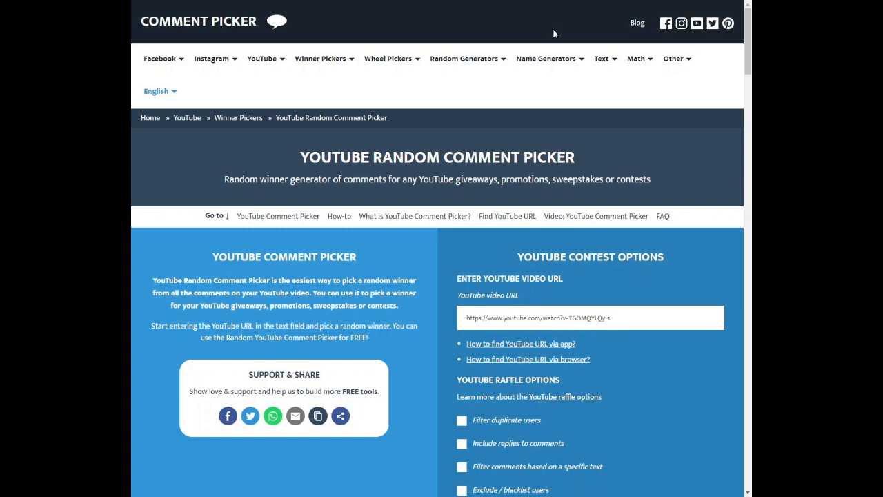
{"action": "type", "text": "https://youtu.be/uGJV0IoFYKk"}
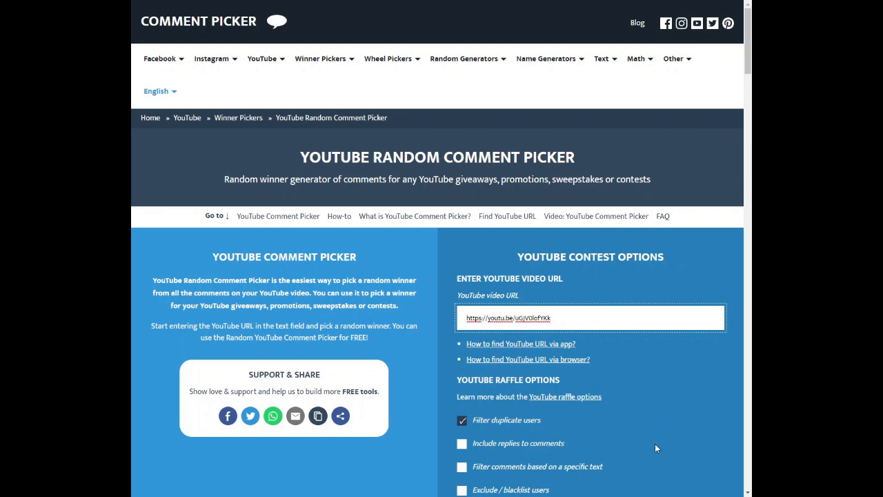
{"action": "scroll", "scroll_direction": "down", "scroll_amount": 3}
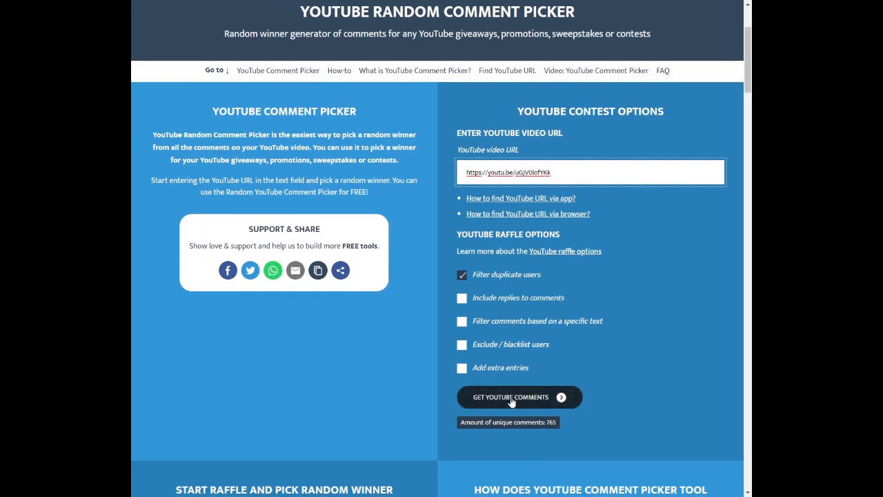
{"action": "left_click", "coordinate": [511, 398]}
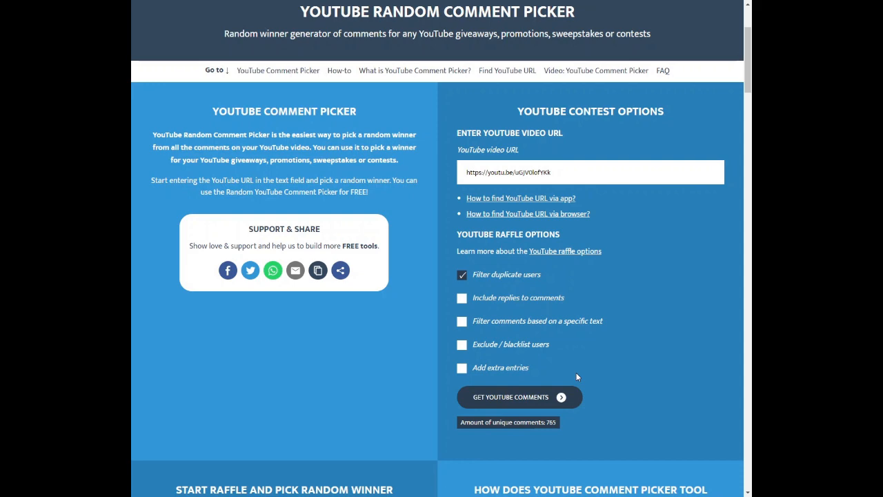
{"action": "scroll", "scroll_direction": "down", "scroll_amount": 3}
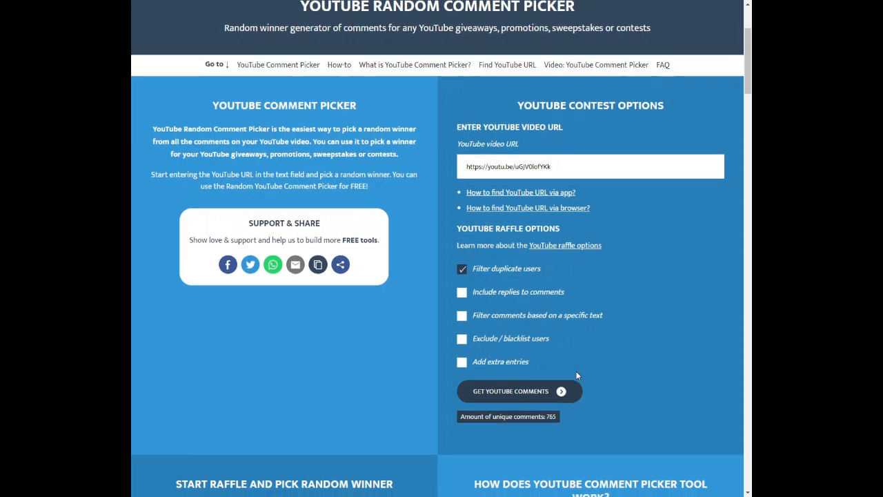
{"action": "scroll", "scroll_direction": "down", "scroll_amount": 3}
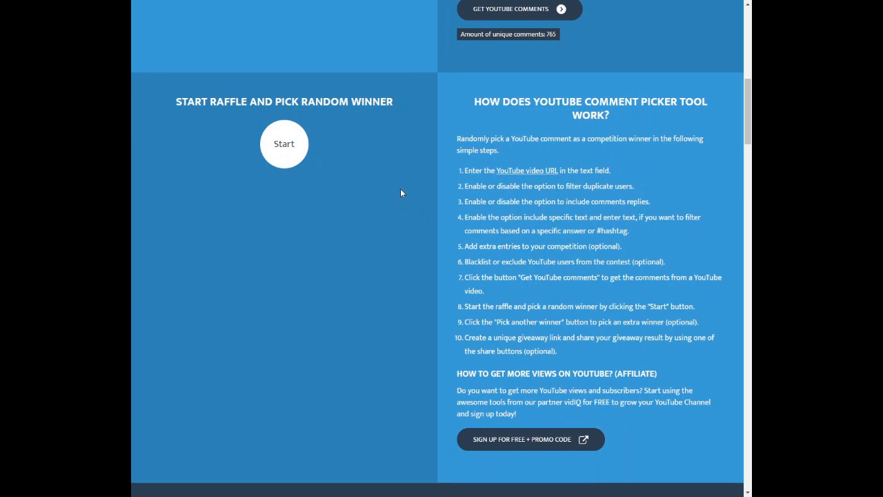
{"action": "mouse_move", "coordinate": [449, 178]}
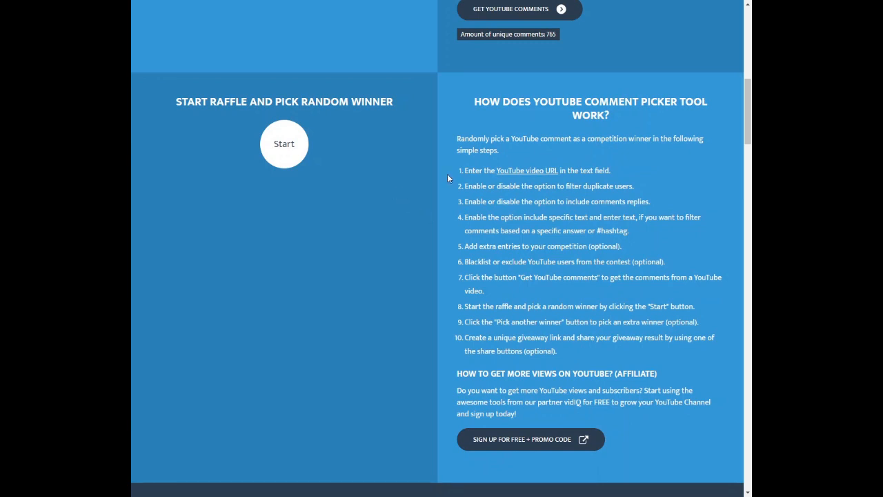
{"action": "mouse_move", "coordinate": [494, 59]}
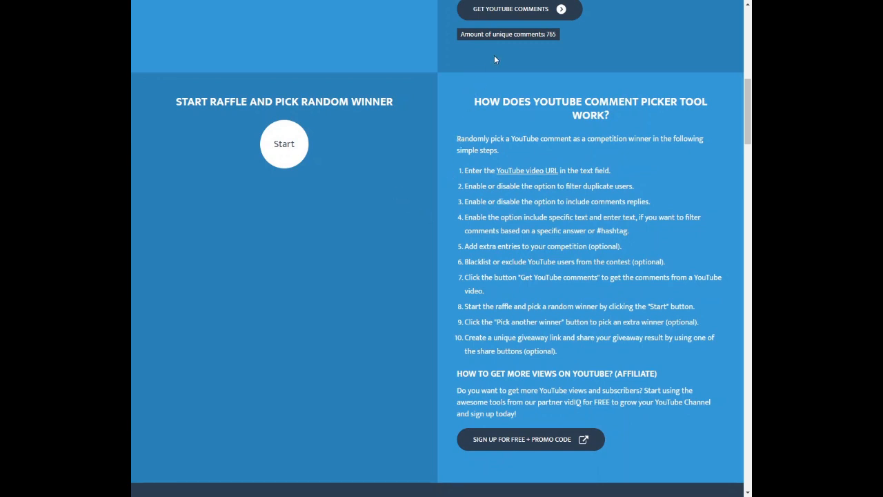
{"action": "mouse_move", "coordinate": [564, 38]}
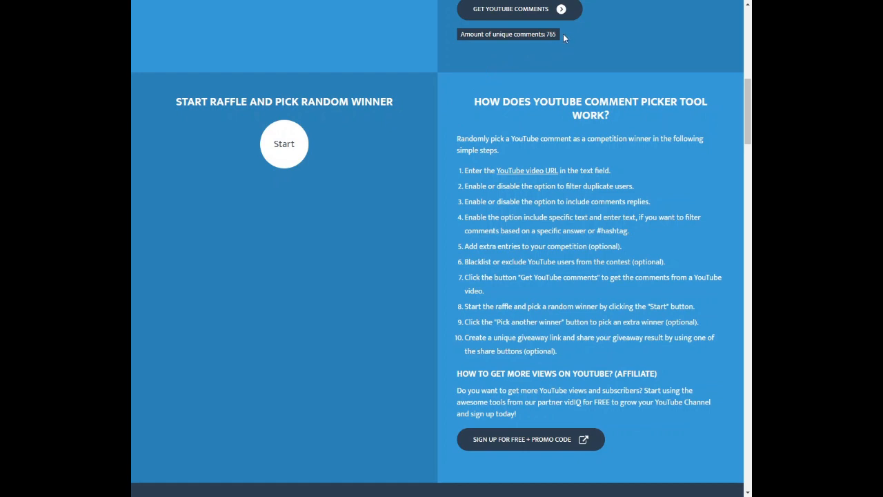
{"action": "mouse_move", "coordinate": [561, 36]}
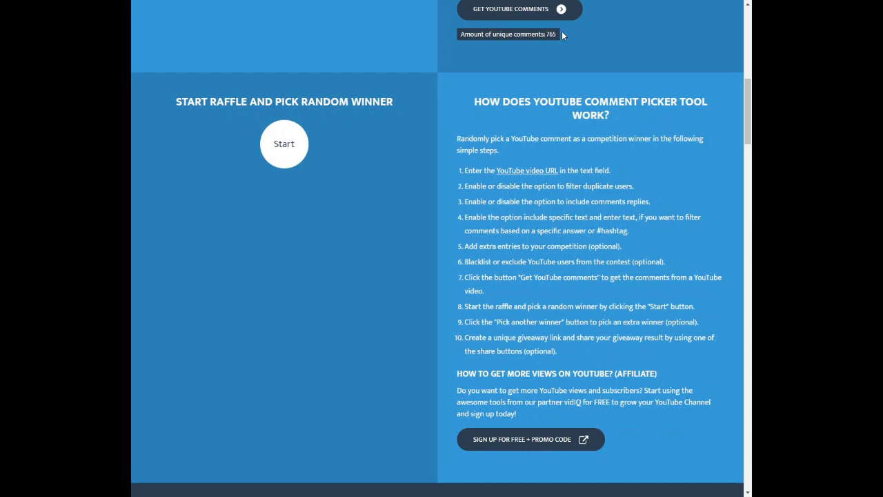
Step: Start the raffle to draw a winner and bring up link options on the winning card
{"action": "left_click", "coordinate": [285, 144]}
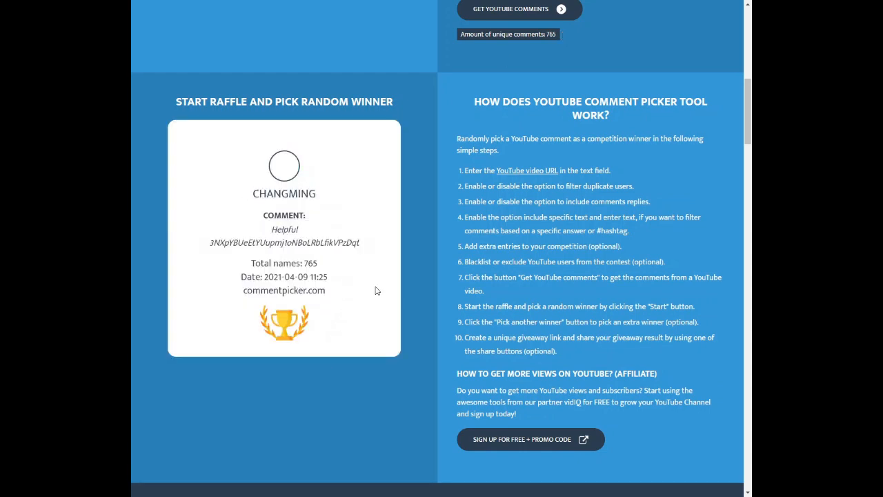
{"action": "right_click", "coordinate": [260, 214]}
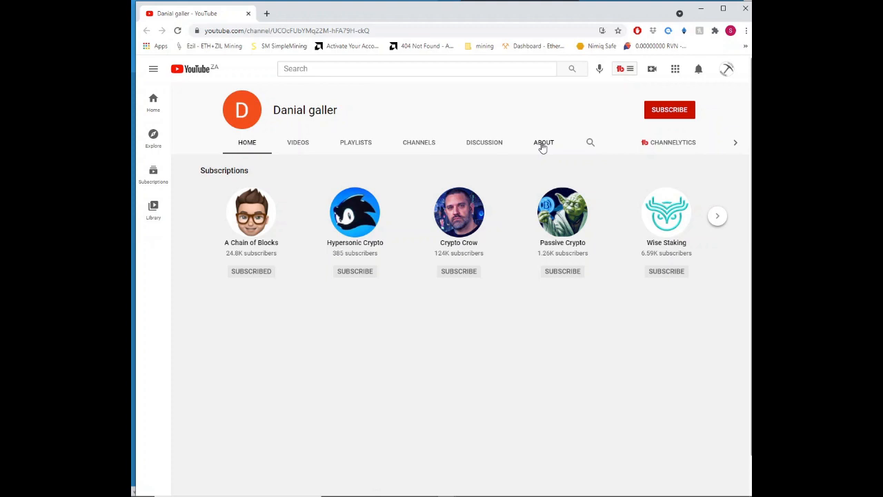
Step: Go through About and Discussion to the winner's Channels list and browse their subscriptions
{"action": "left_click", "coordinate": [543, 142]}
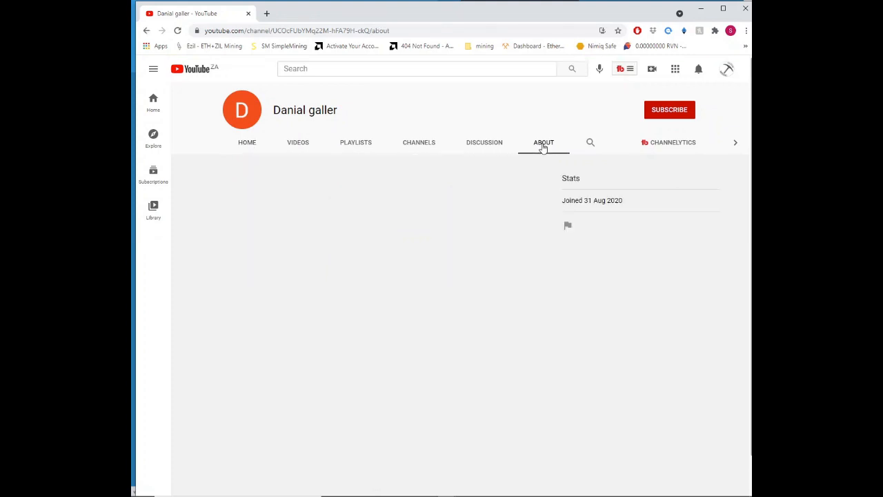
{"action": "left_click", "coordinate": [483, 142]}
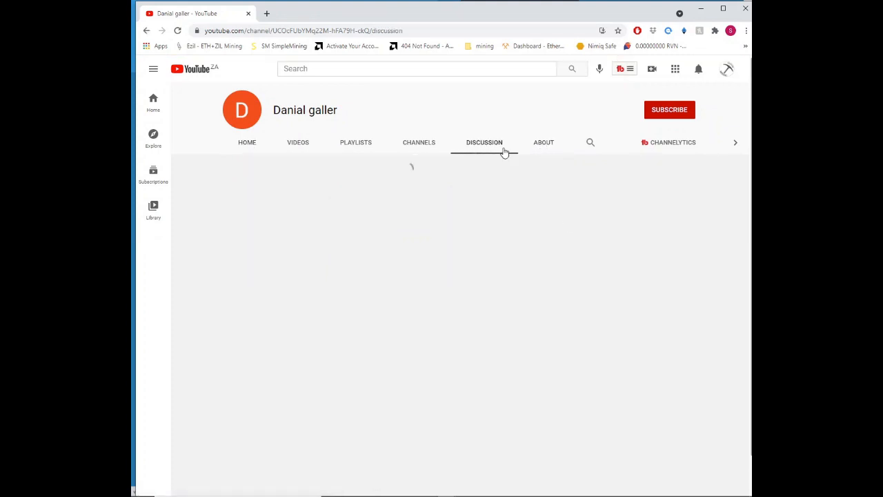
{"action": "left_click", "coordinate": [420, 142]}
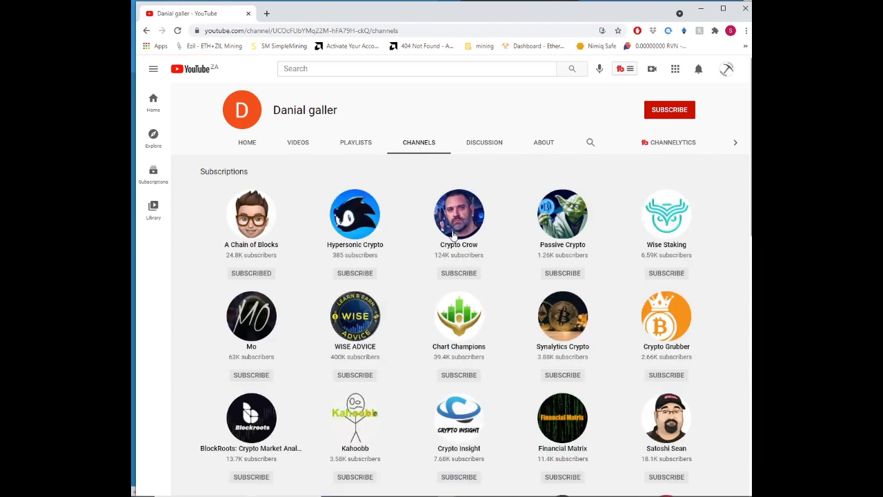
{"action": "scroll", "scroll_direction": "down", "scroll_amount": 3}
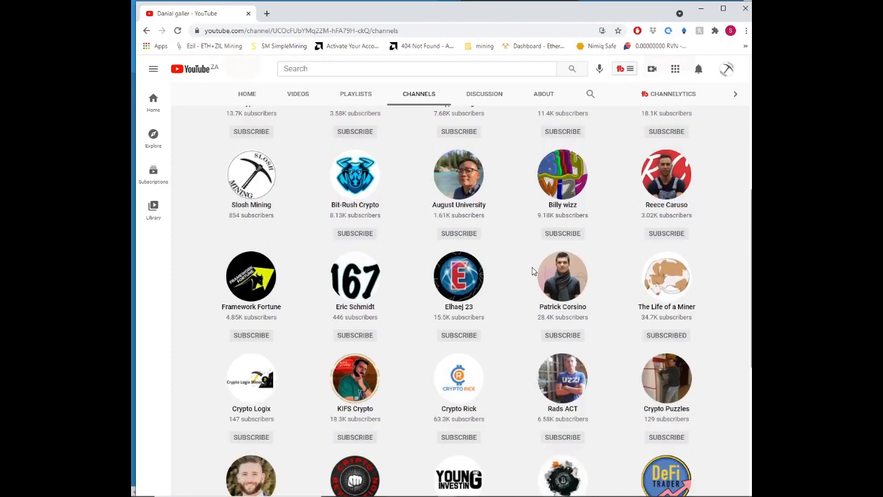
{"action": "scroll", "scroll_direction": "down", "scroll_amount": 3}
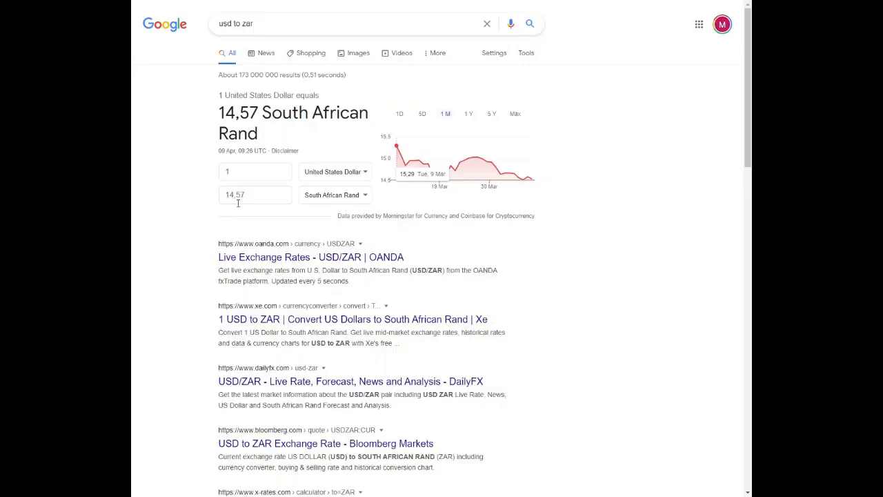
Step: Enter 500 rand in the converter, showing about 34.31 US dollars
{"action": "type", "text": "500"}
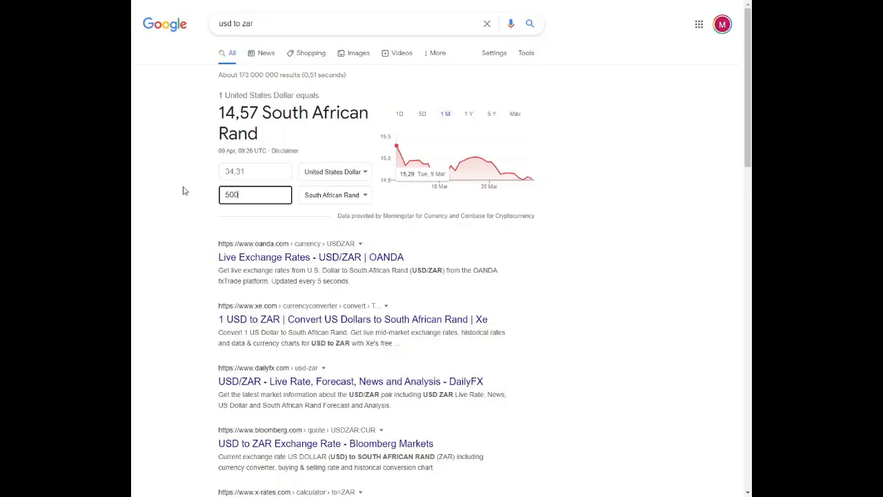
{"action": "left_click", "coordinate": [256, 171]}
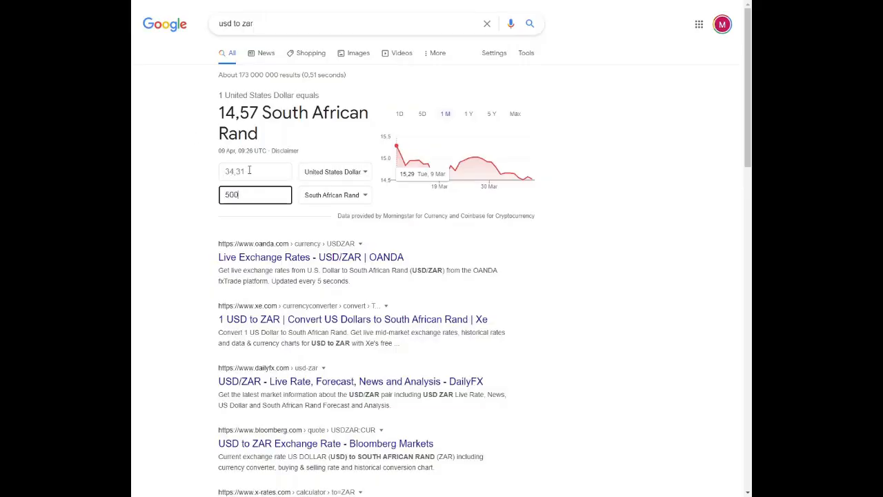